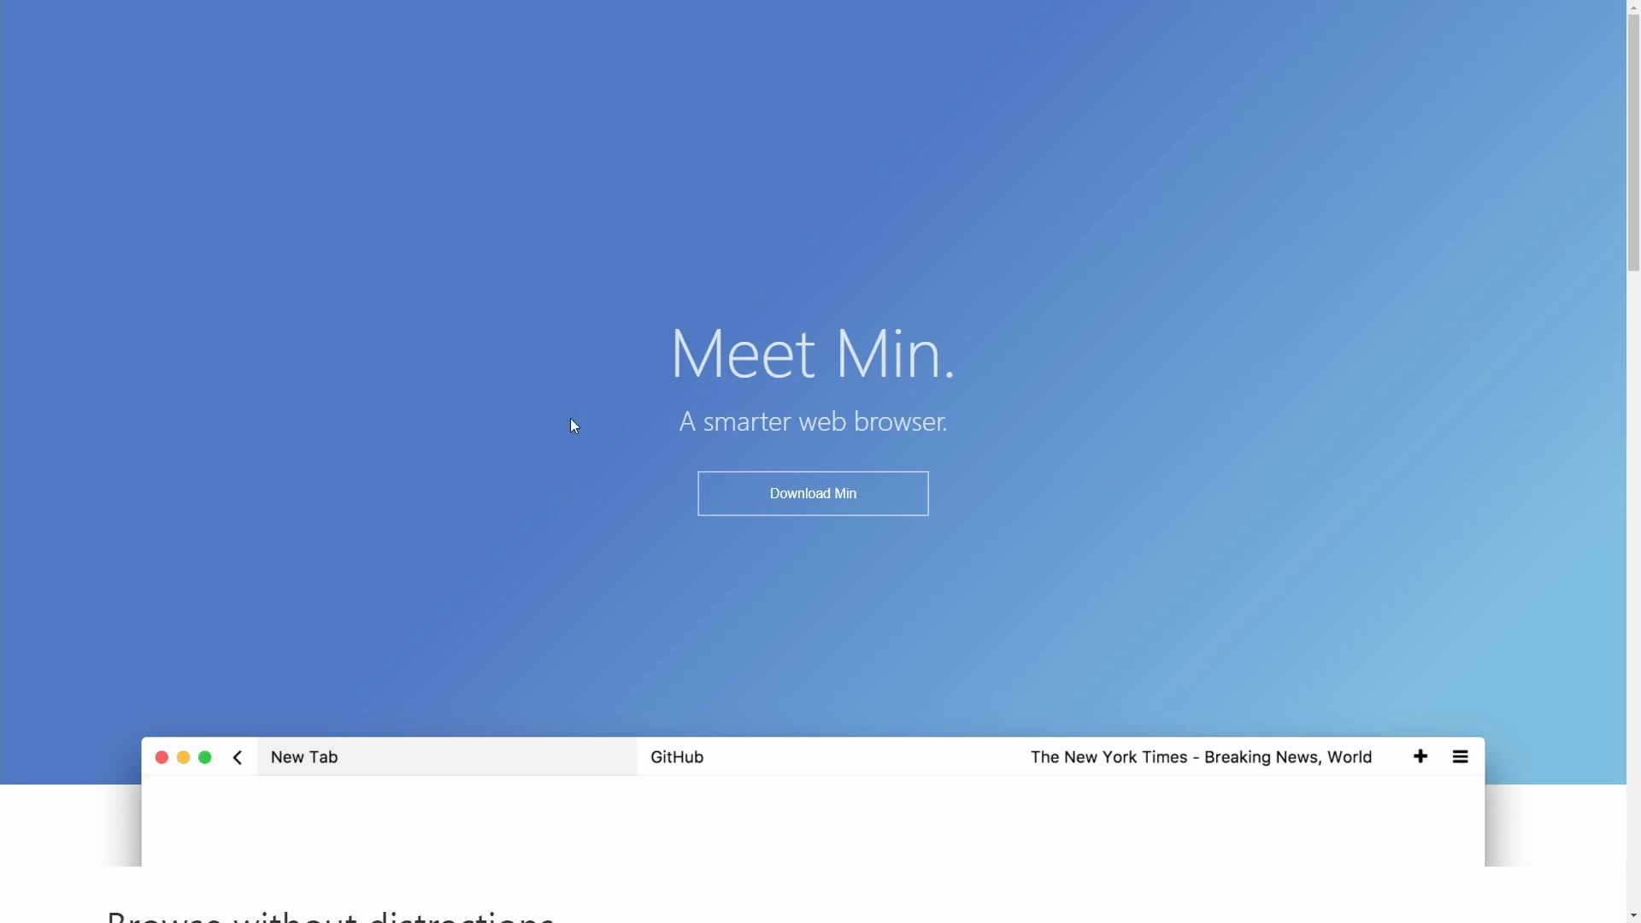
Step: Scroll down the Min website and download the Min browser
scroll(down, 3)
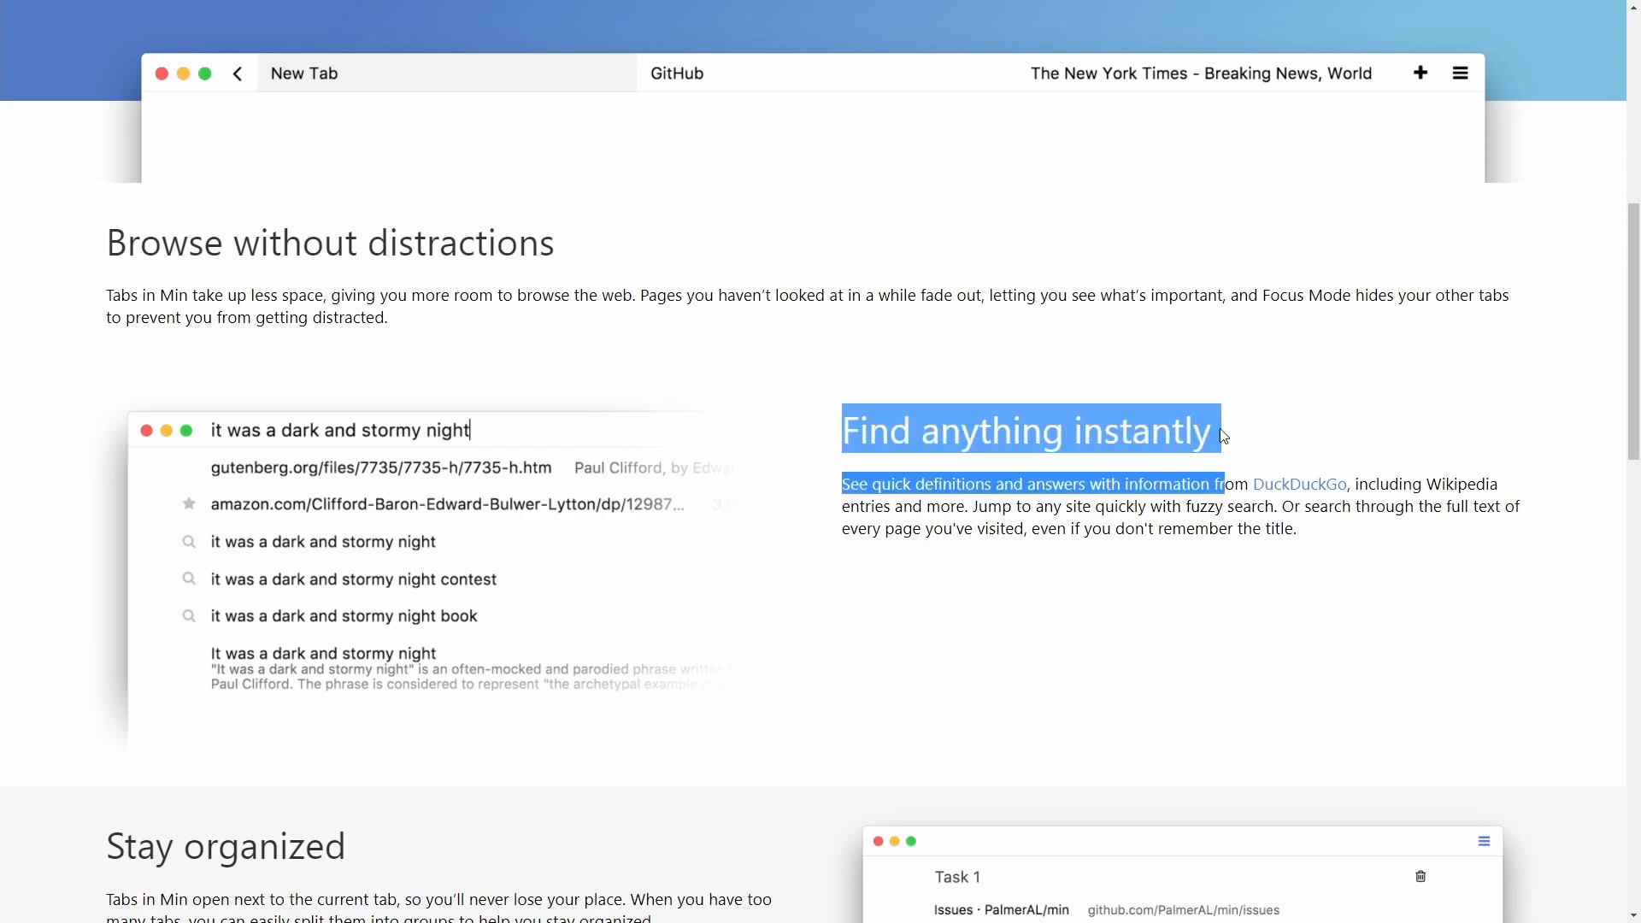
scroll(down, 3)
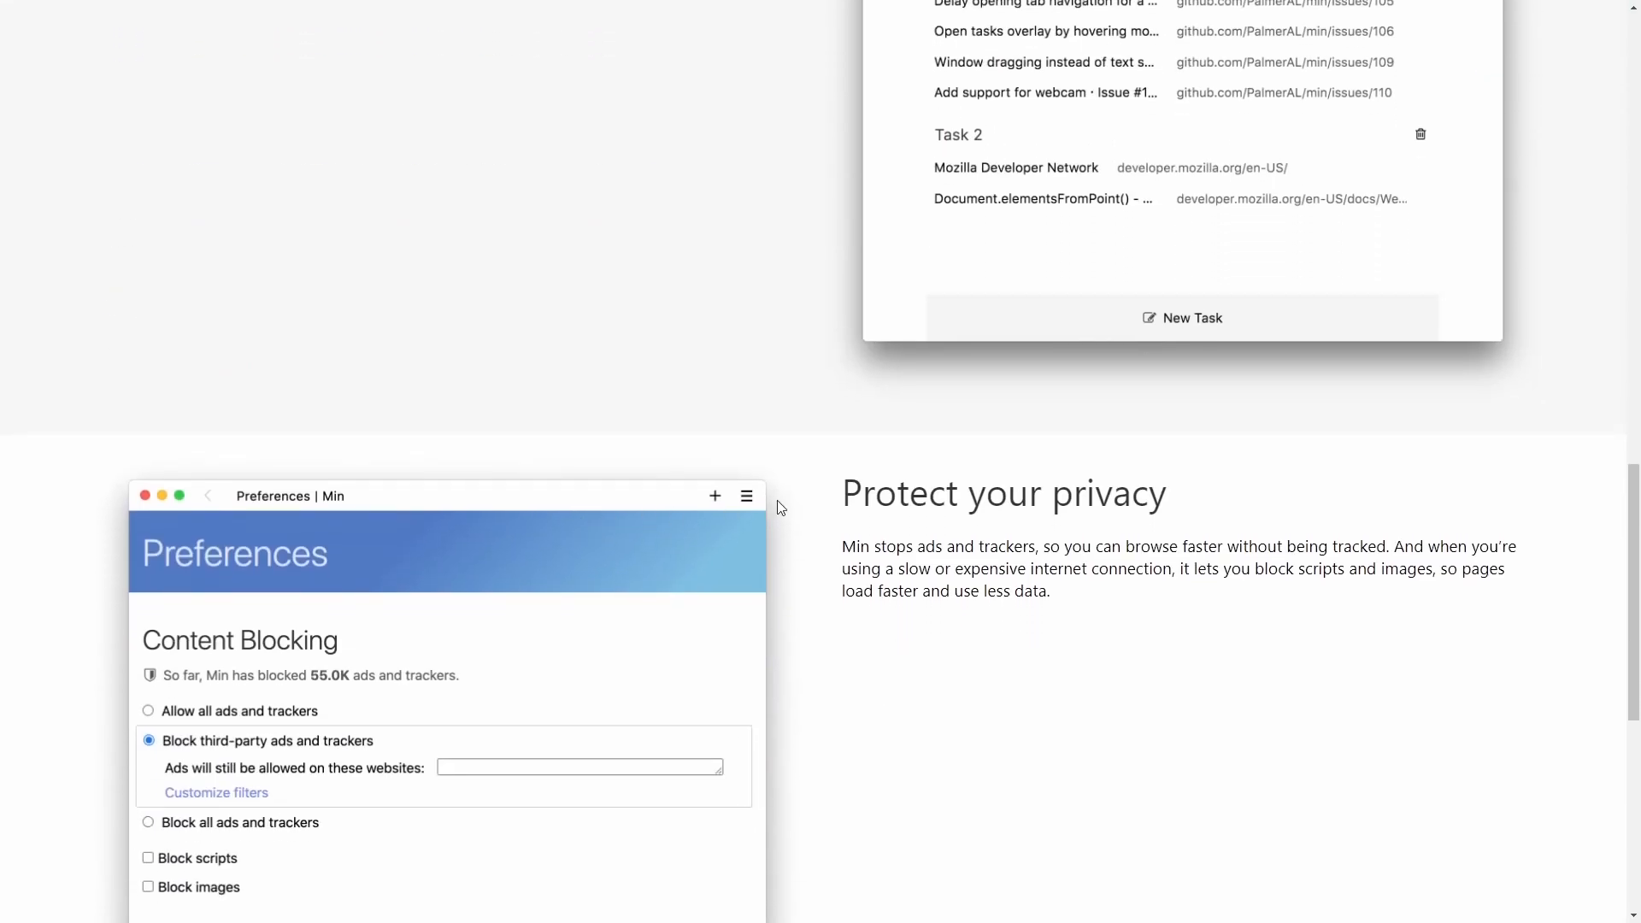
scroll(down, 3)
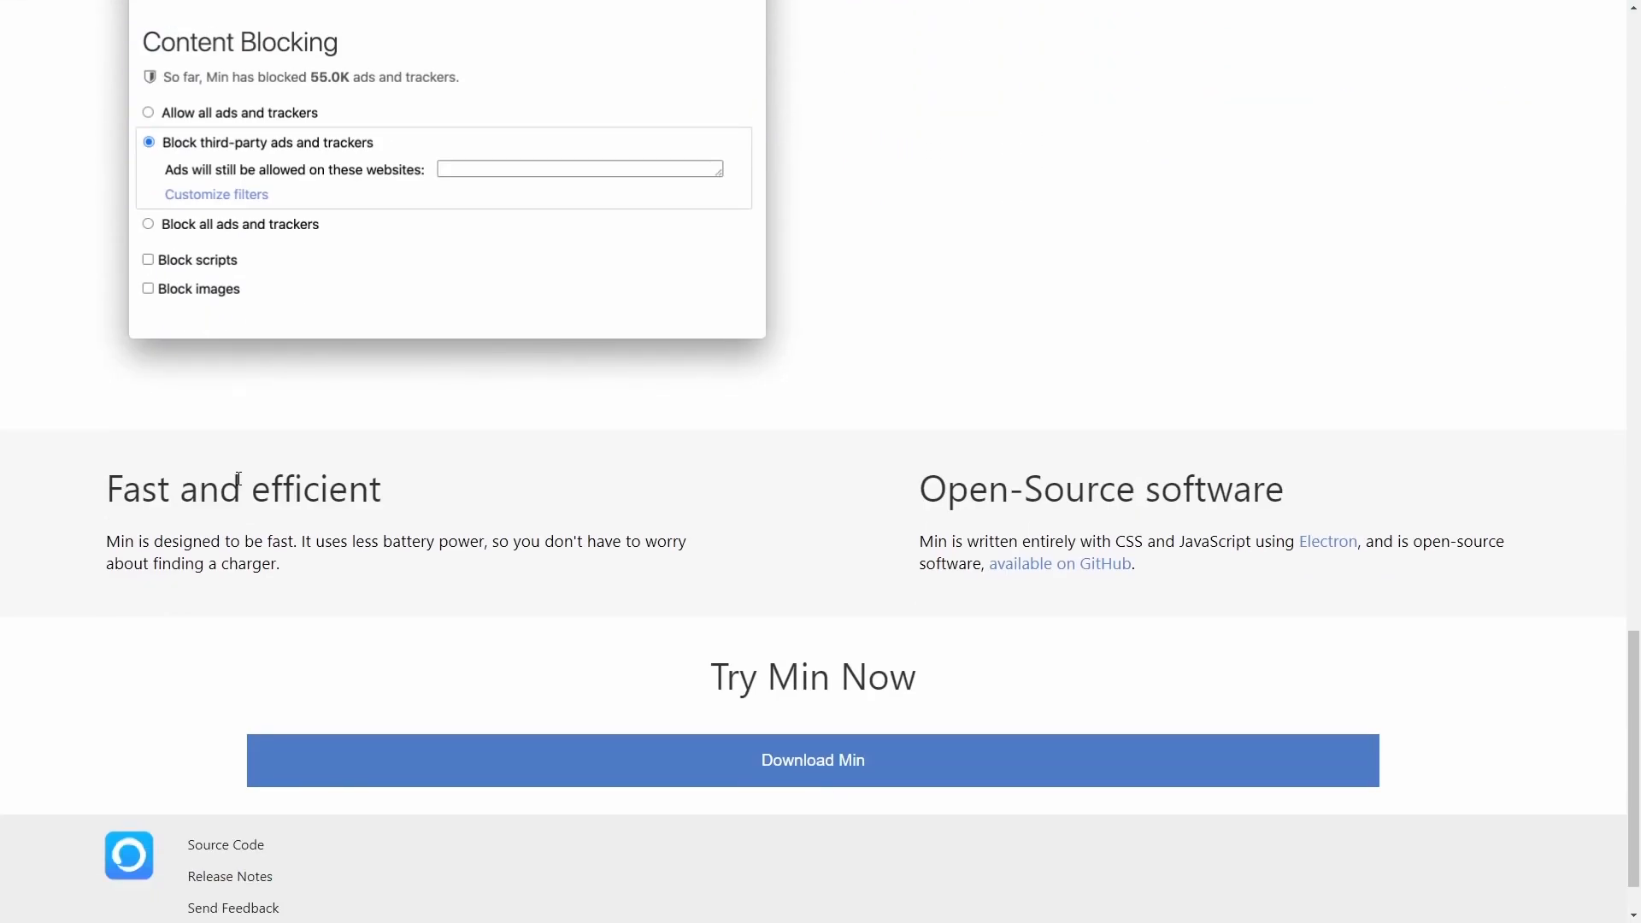
scroll(down, 3)
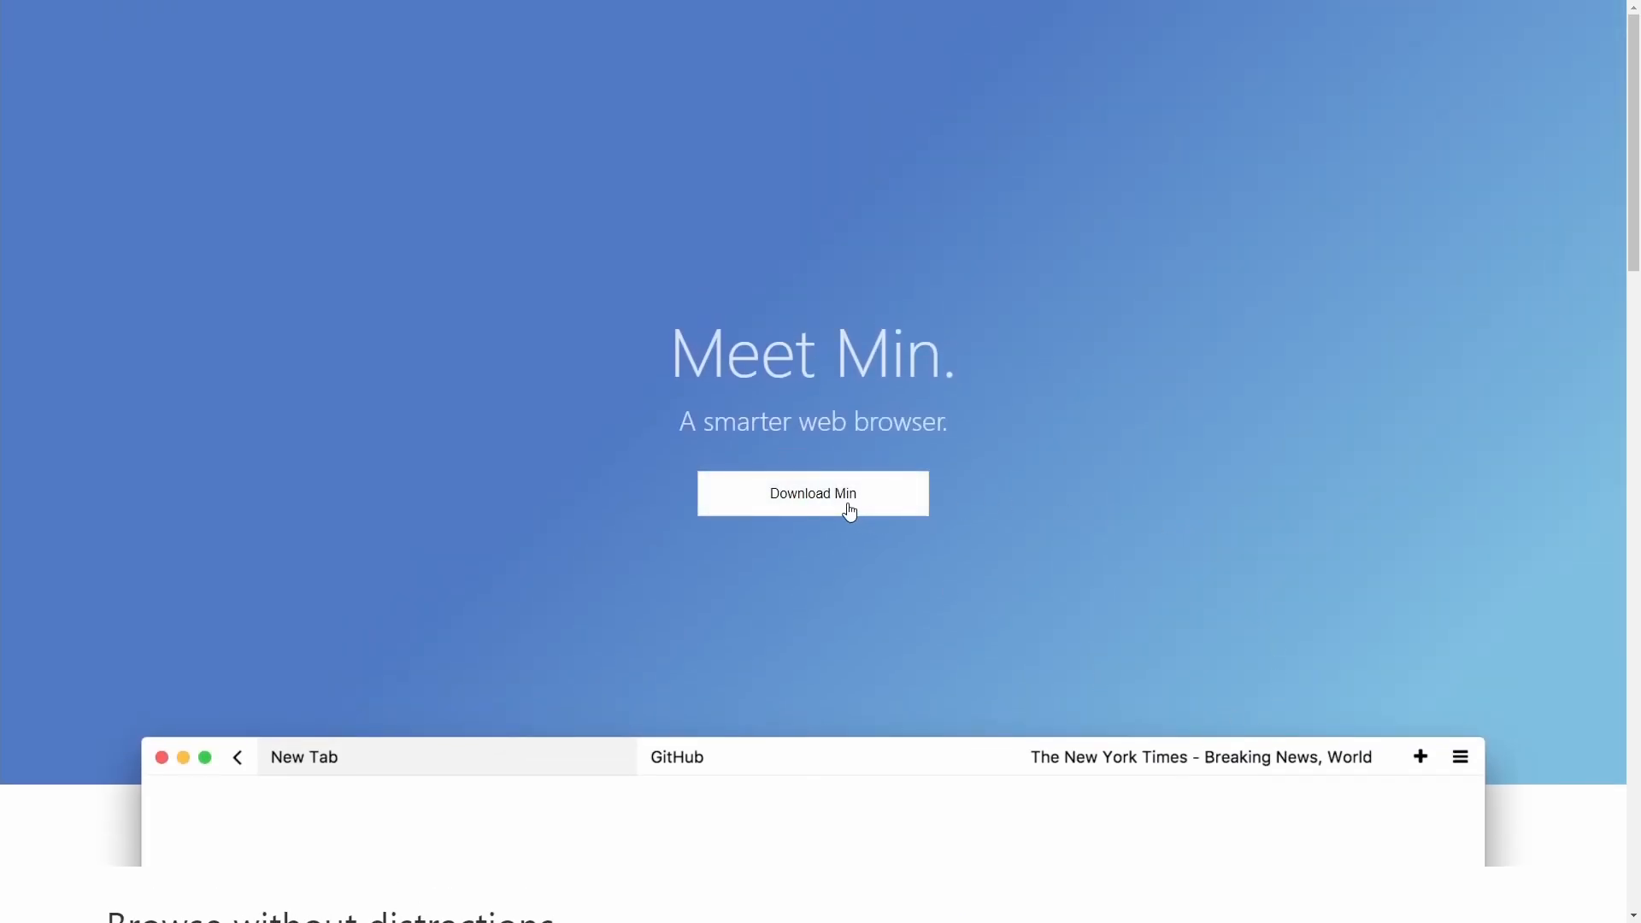
click(812, 492)
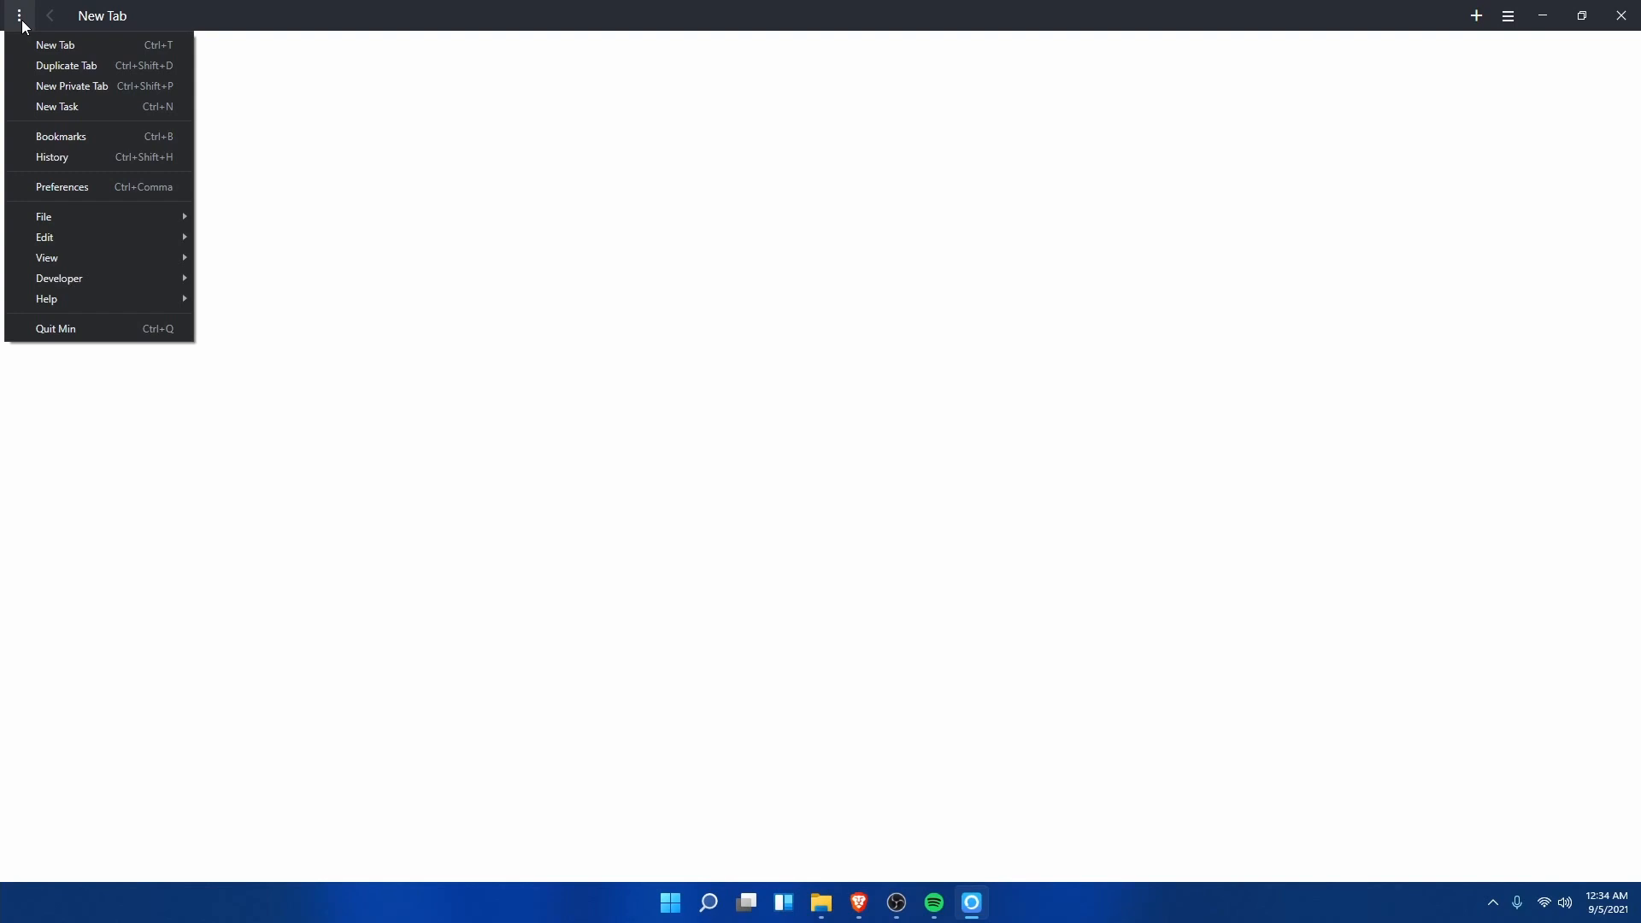
mouse_move(94, 304)
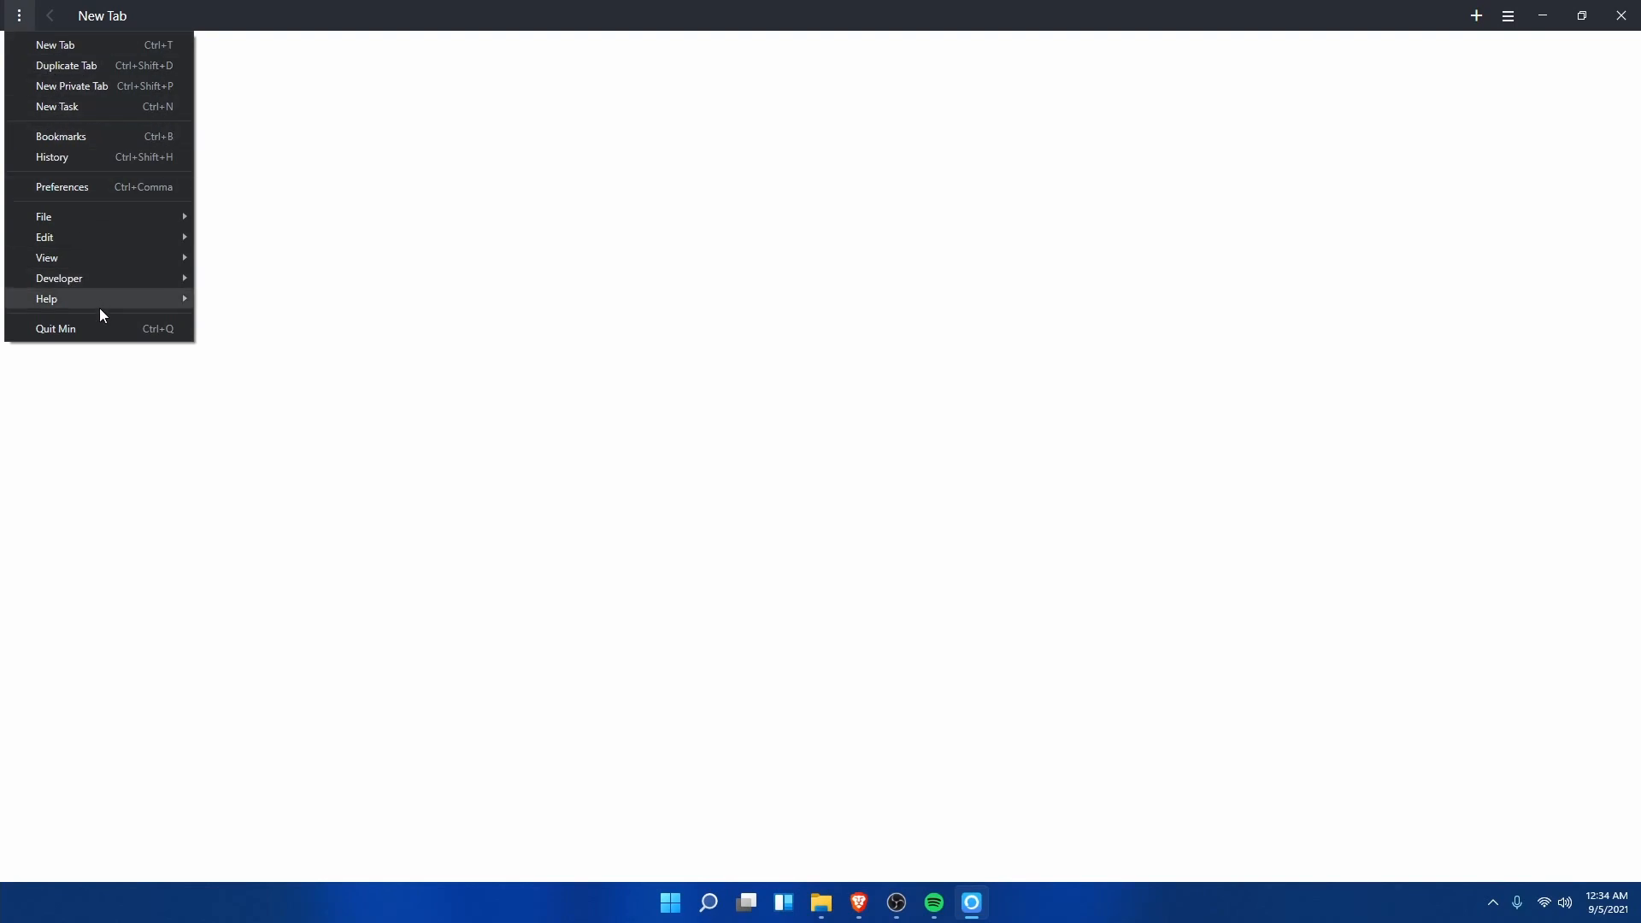
mouse_move(109, 328)
text(!)
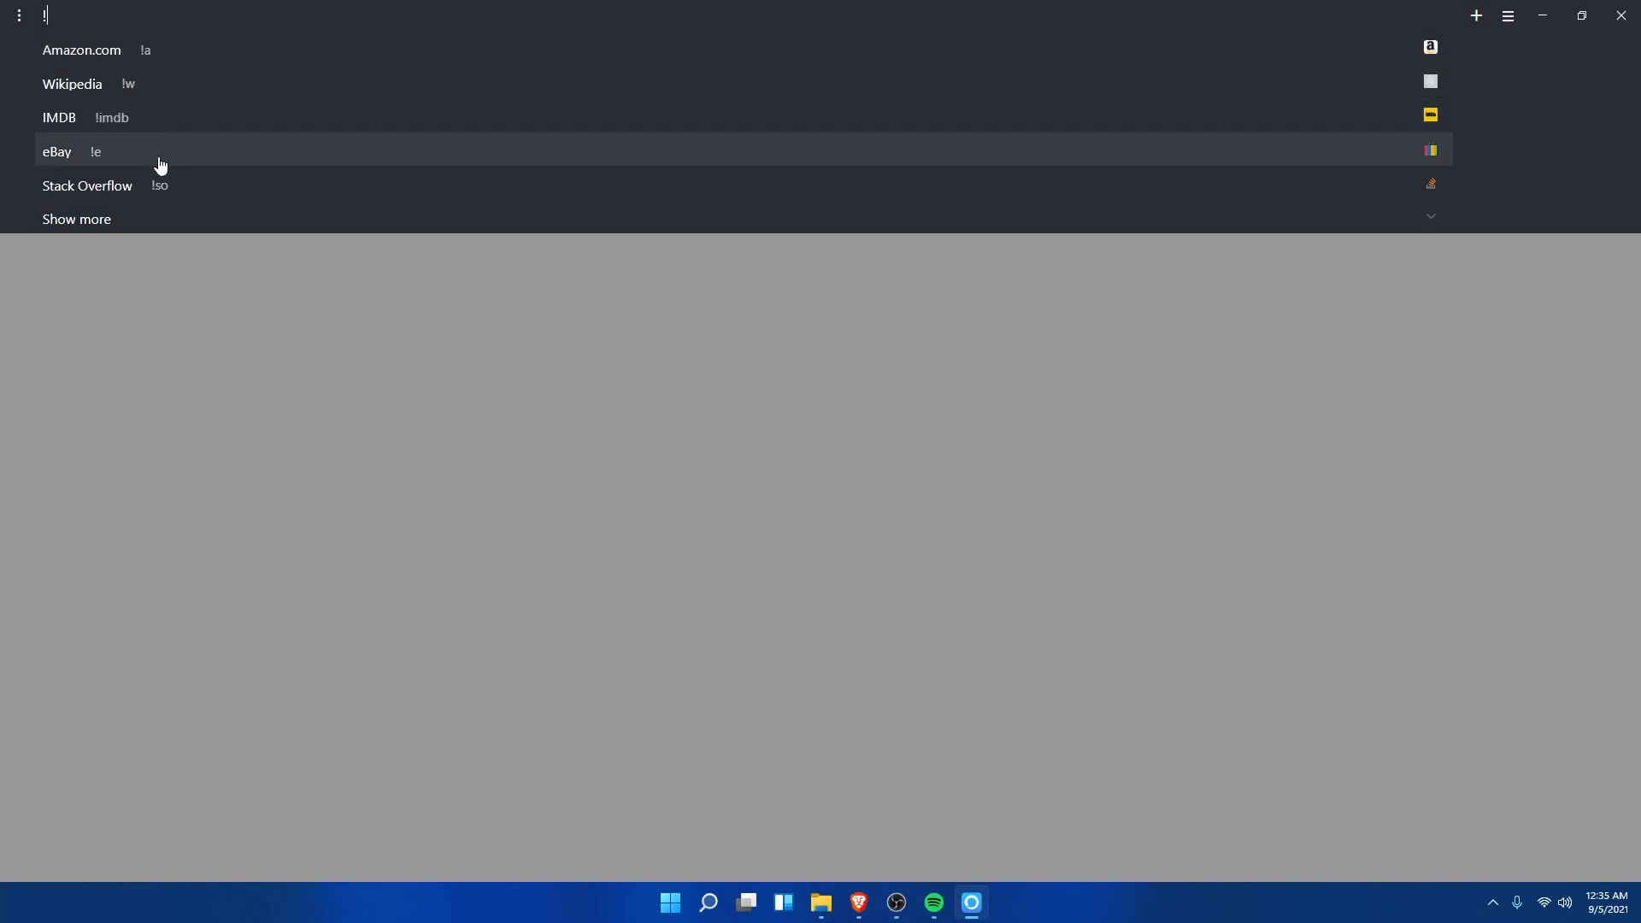
mouse_move(144, 220)
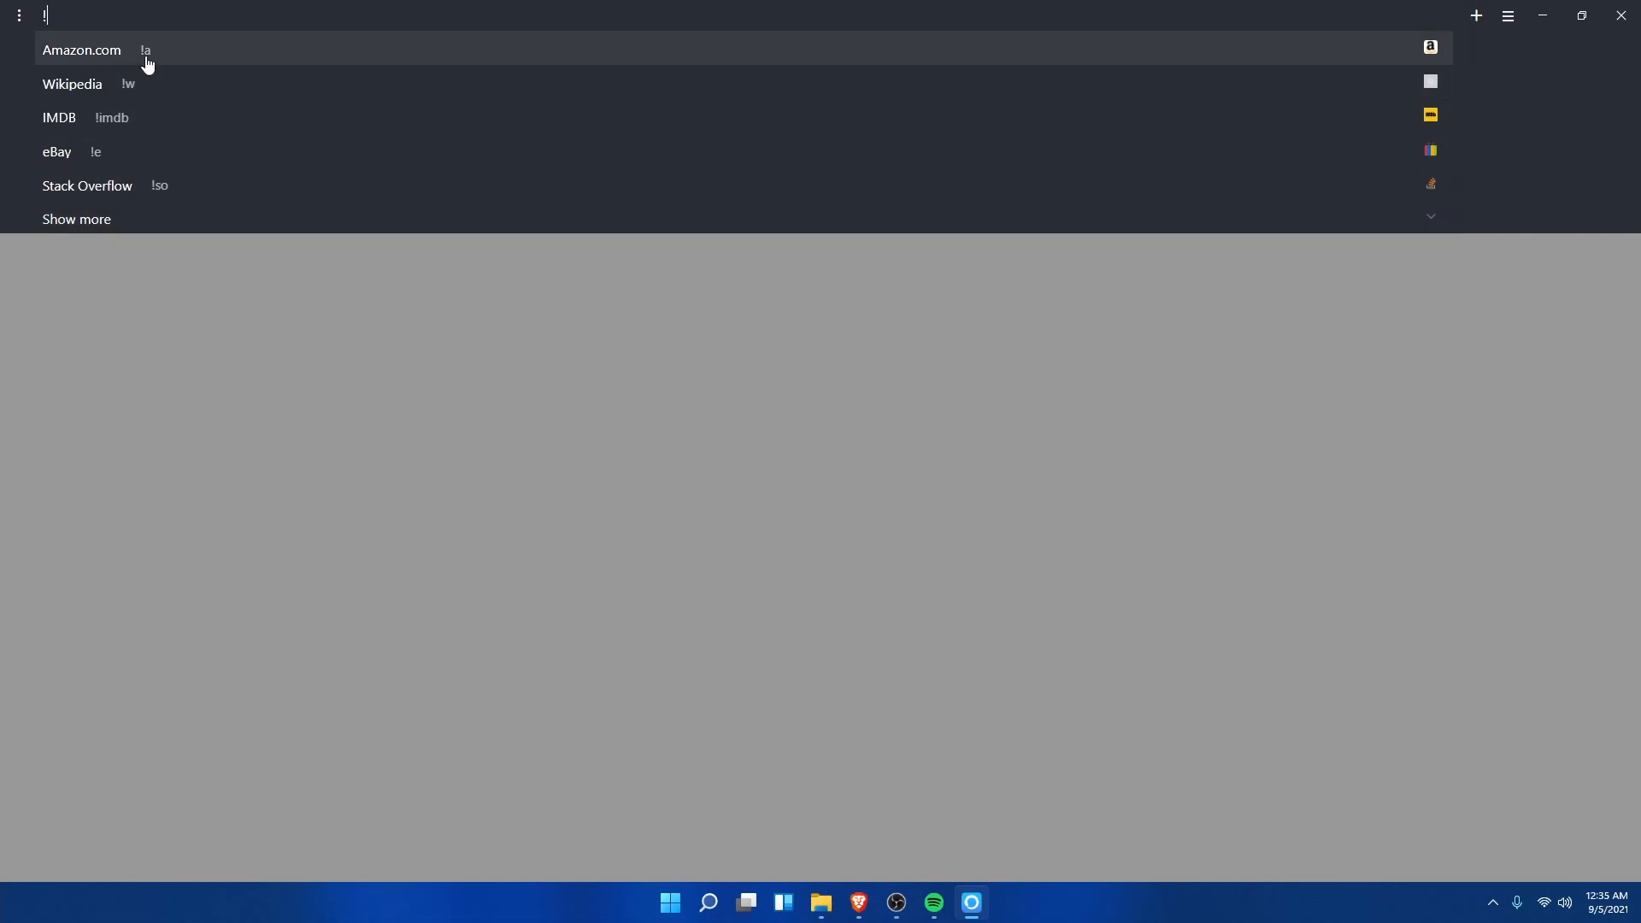
mouse_move(196, 108)
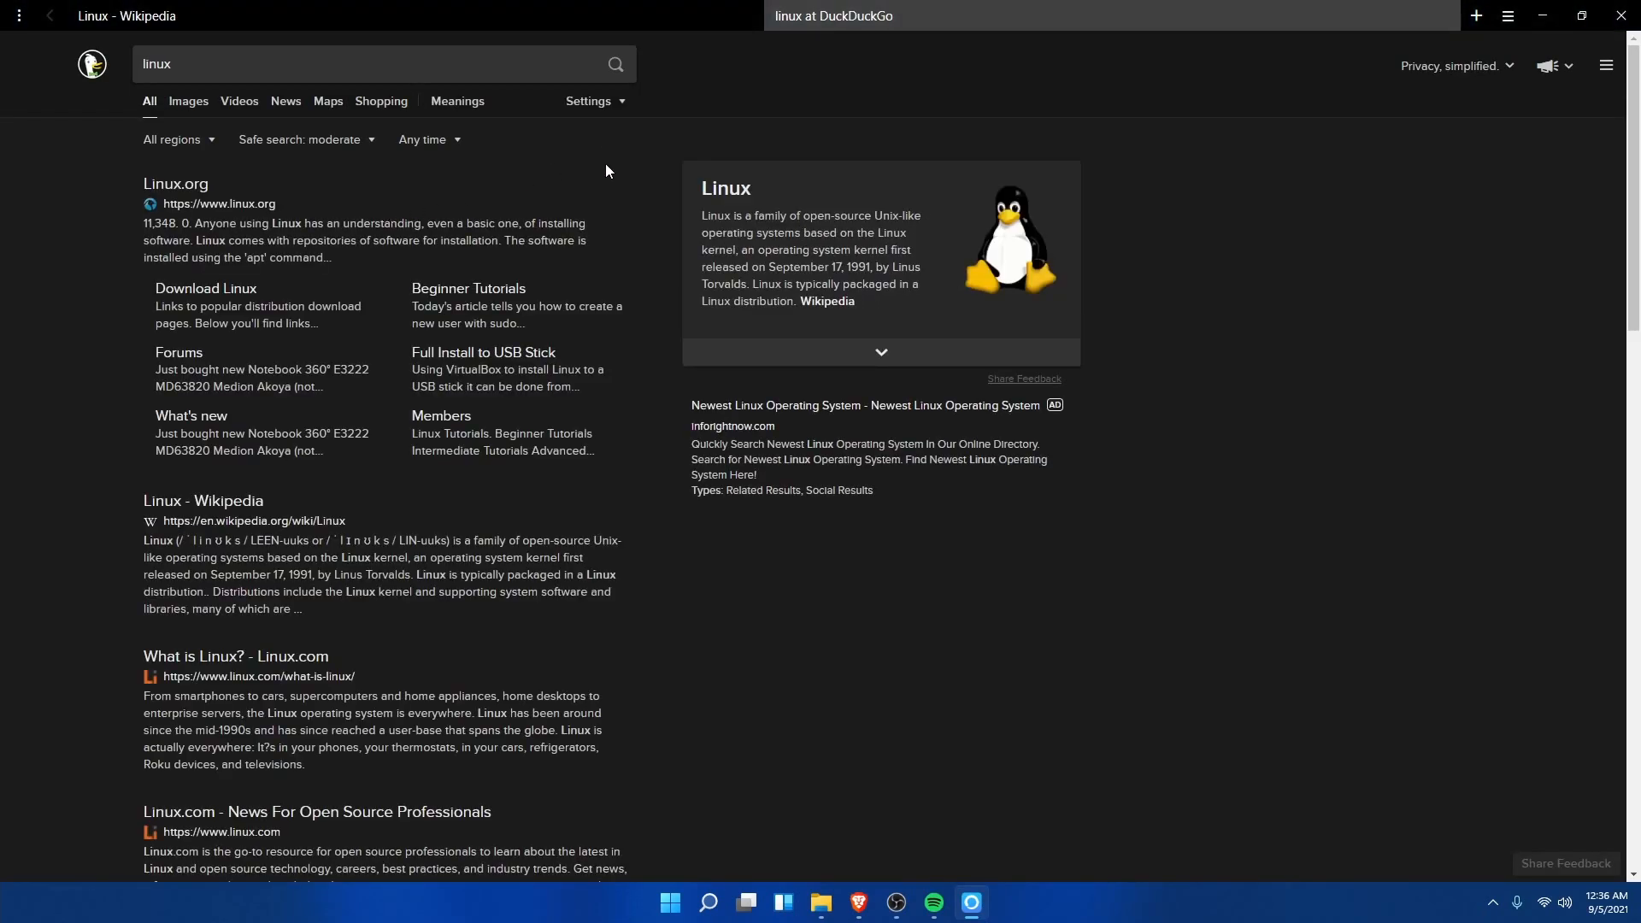
mouse_move(606, 188)
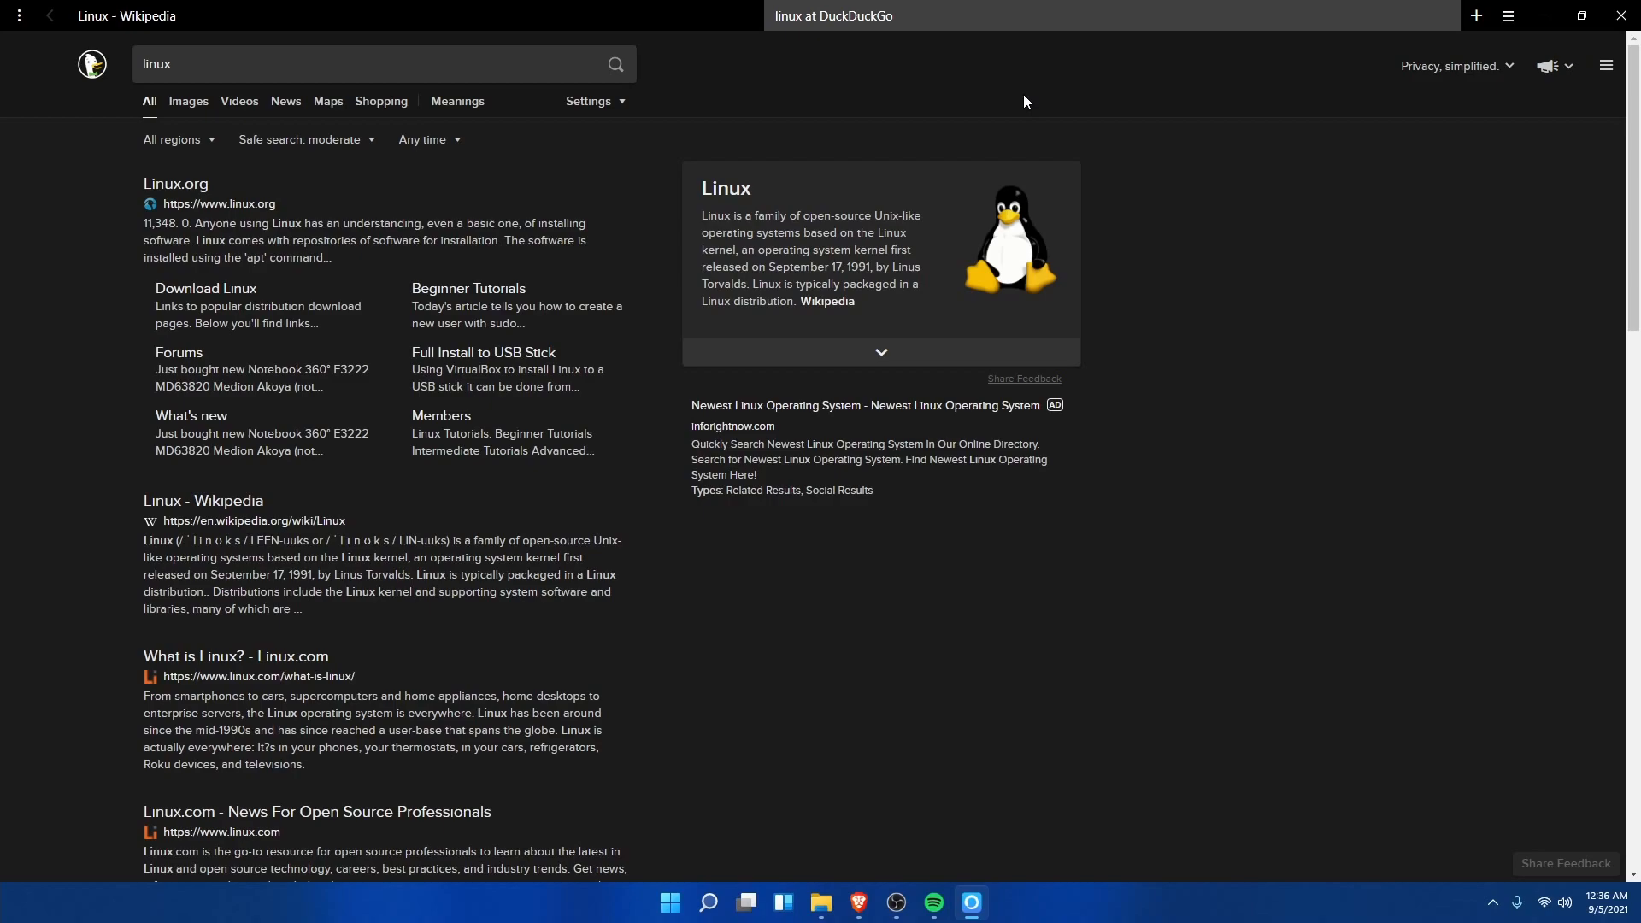
mouse_move(1218, 195)
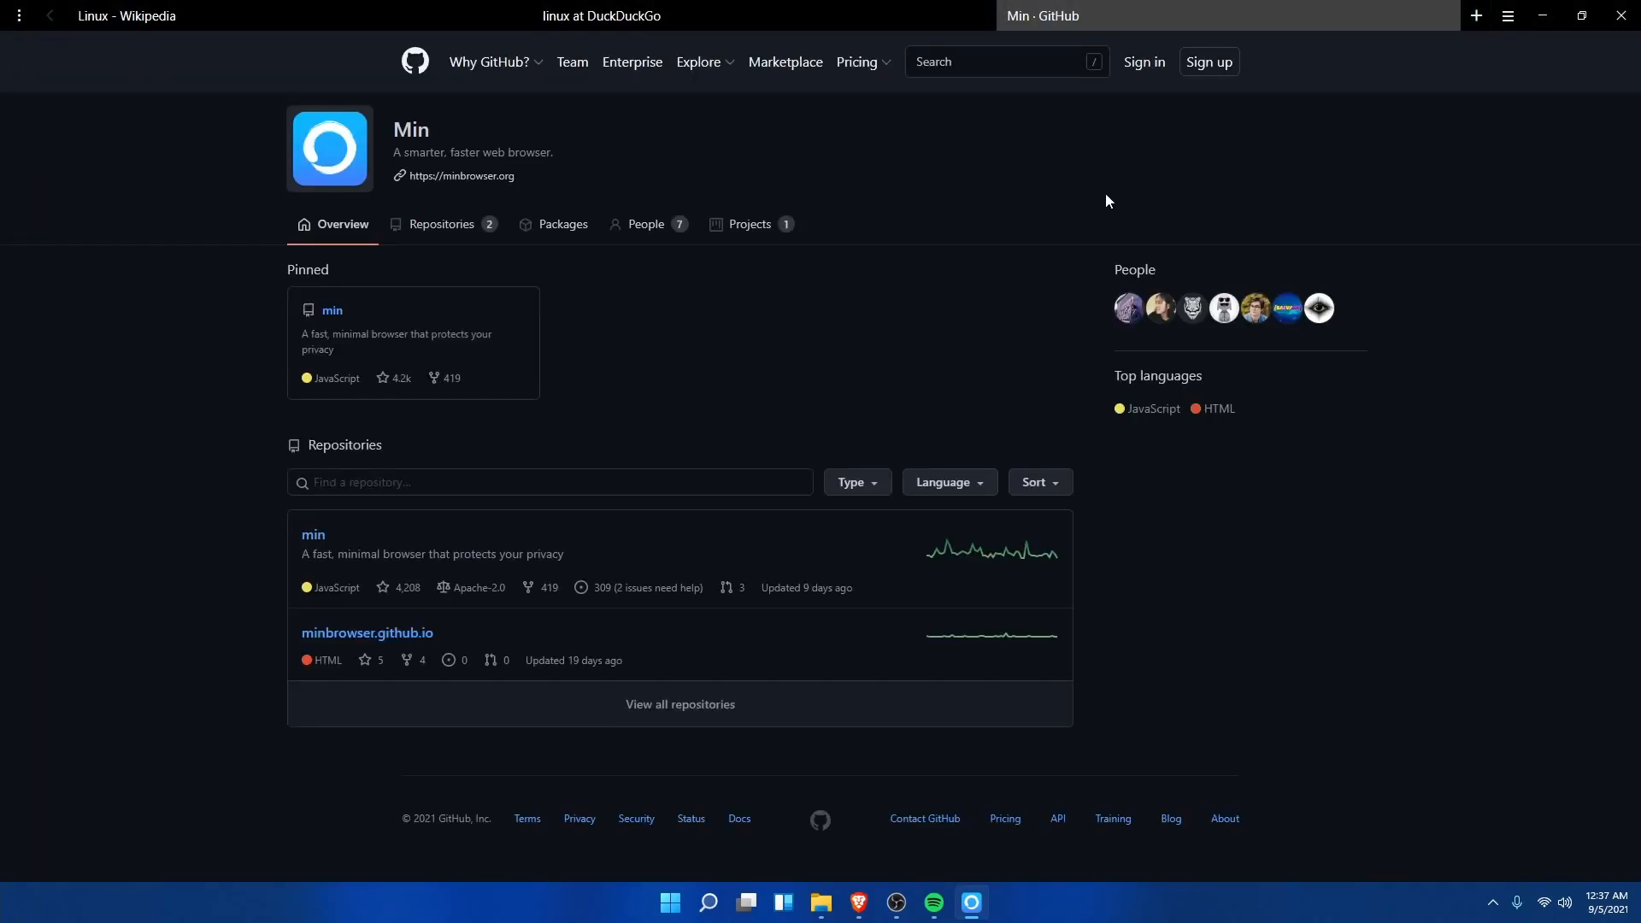
mouse_move(1100, 409)
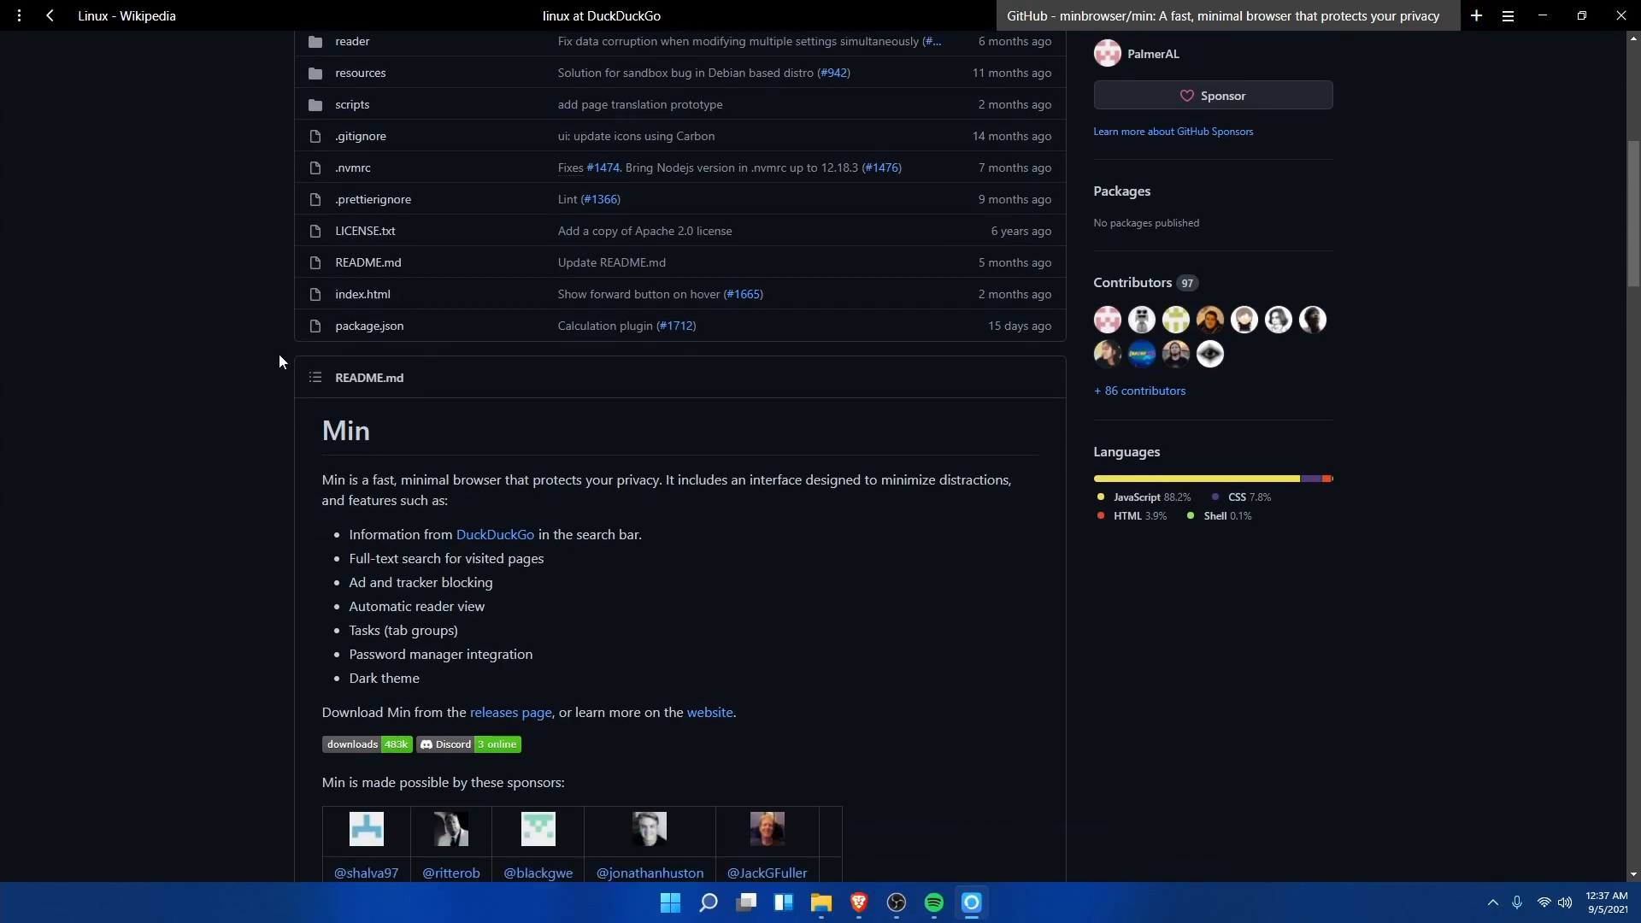
Step: Scroll through the minbrowser/min README past its feature list, sponsors and screenshots
scroll(down, 3)
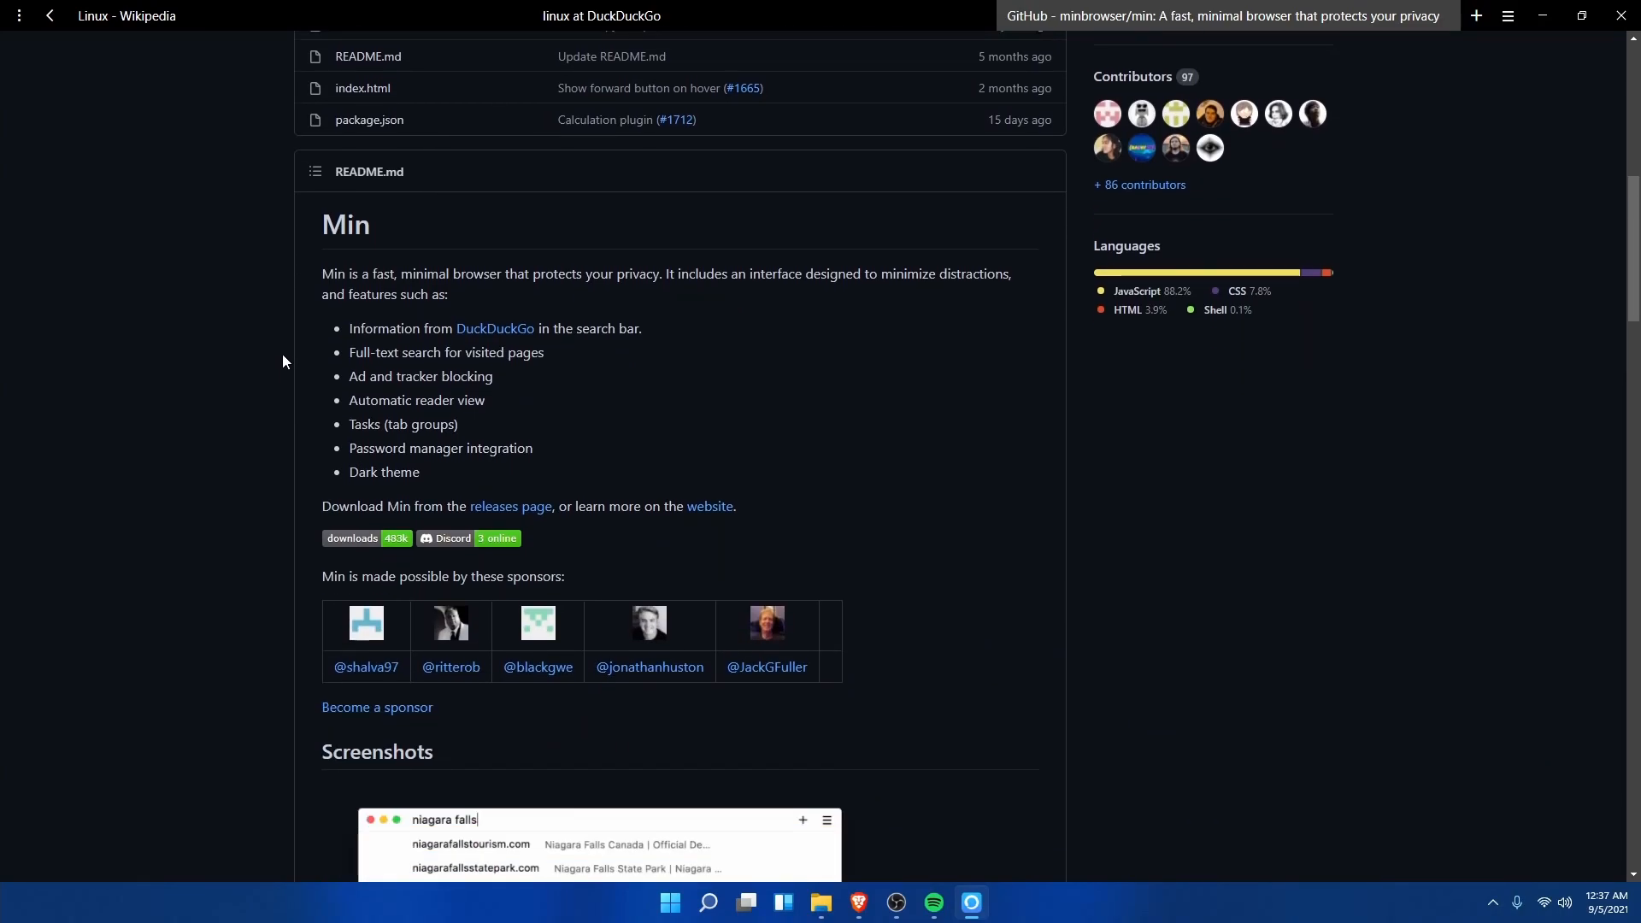
scroll(down, 3)
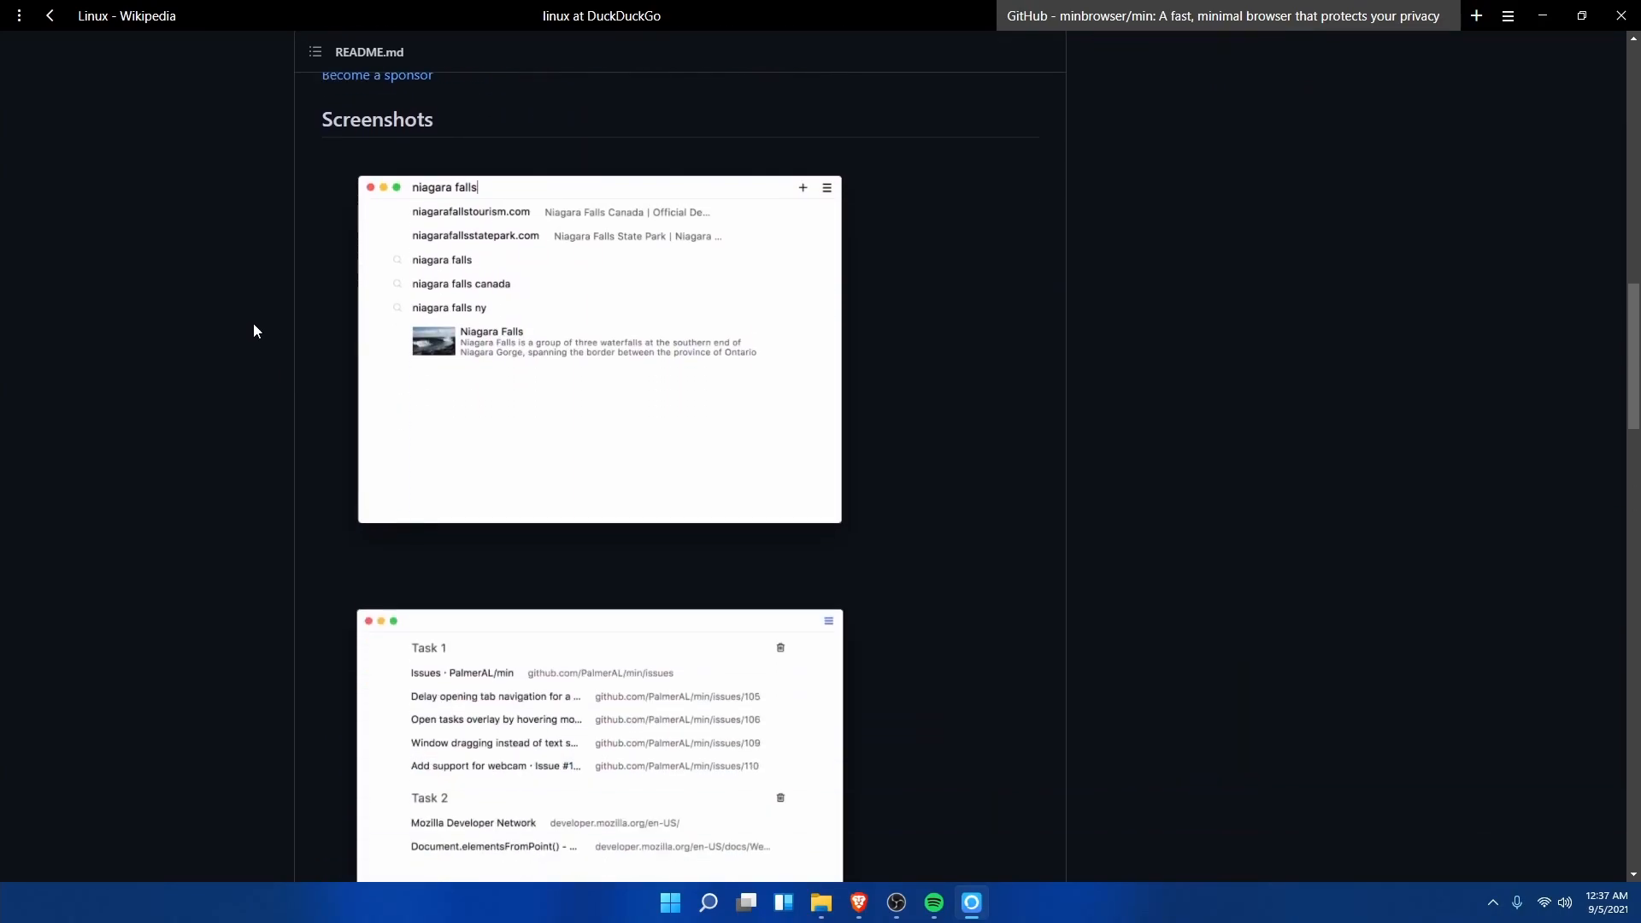
scroll(down, 3)
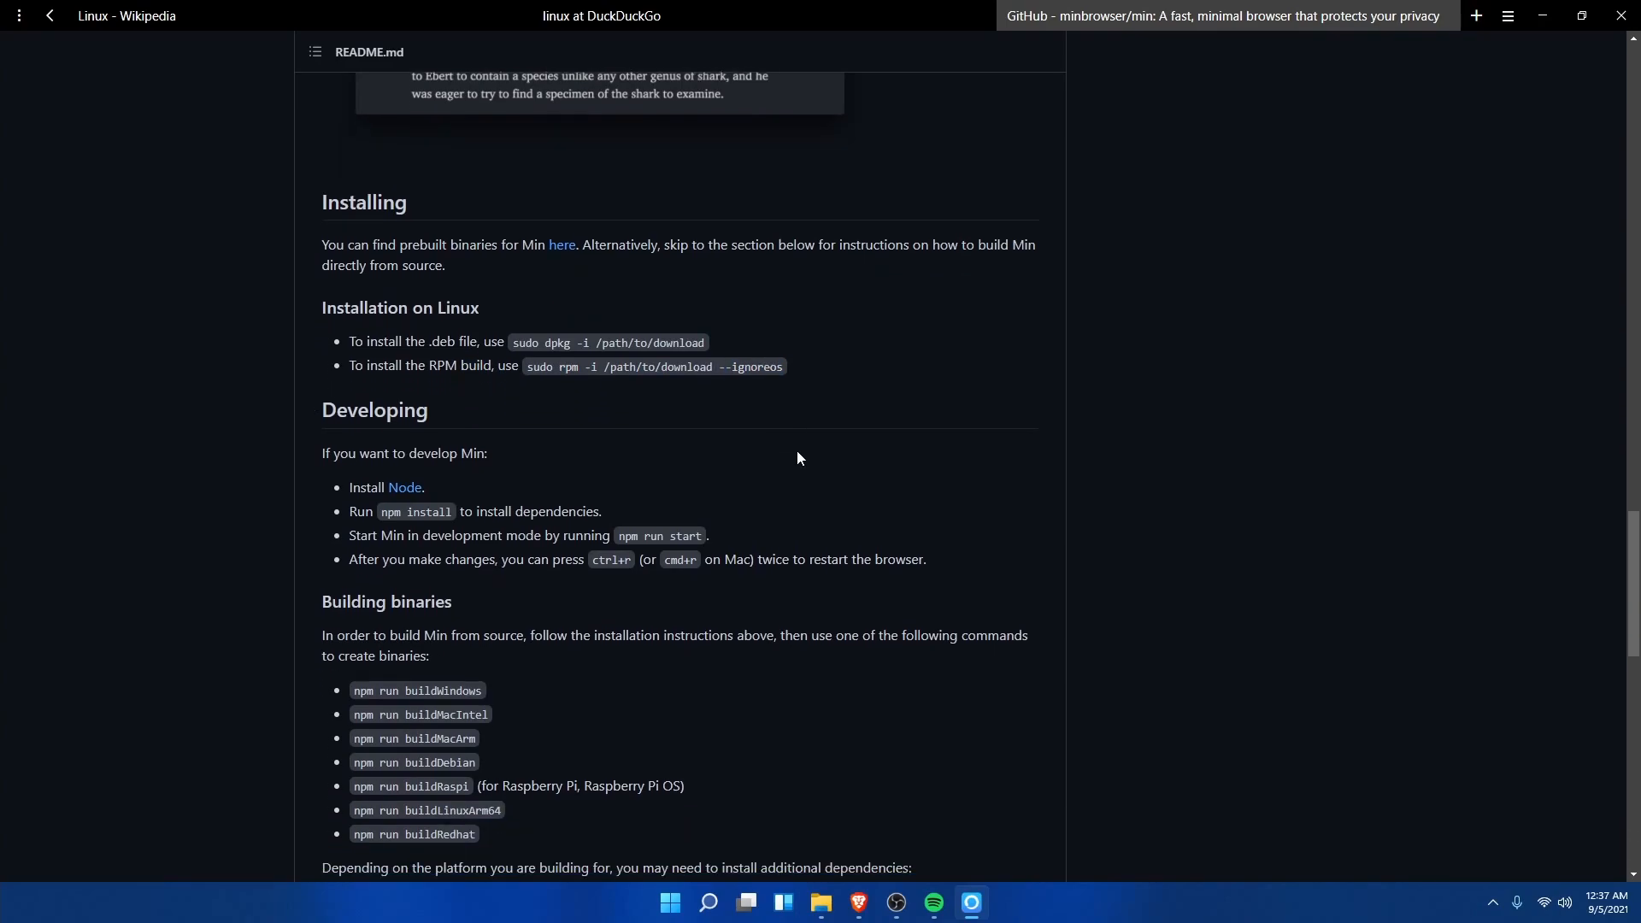
scroll(down, 3)
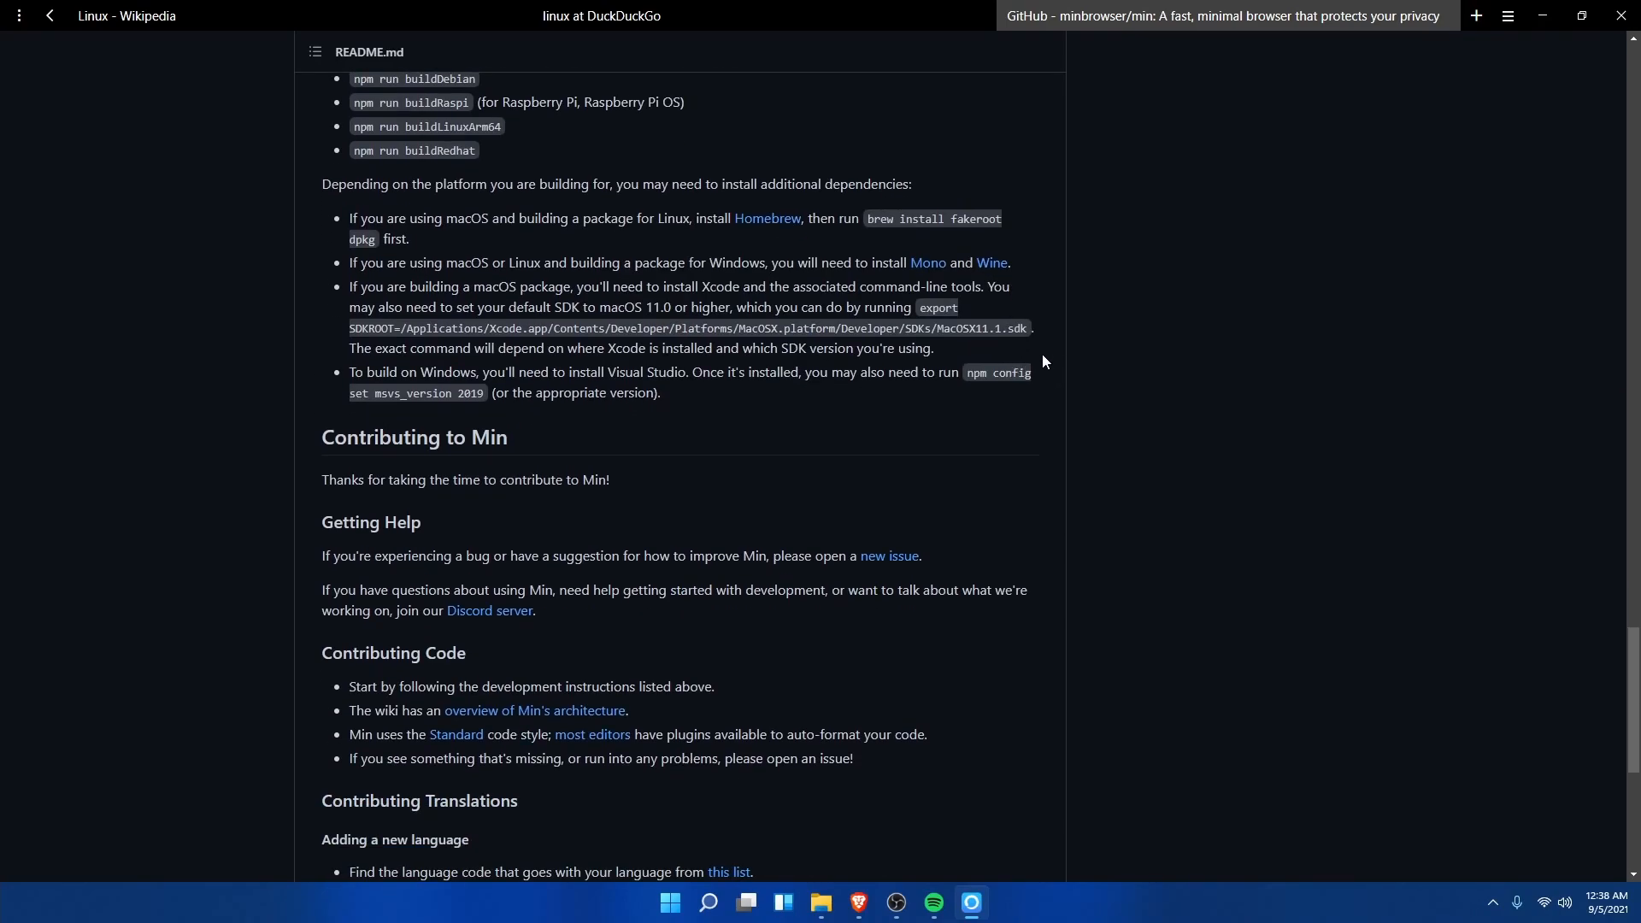
scroll(down, 3)
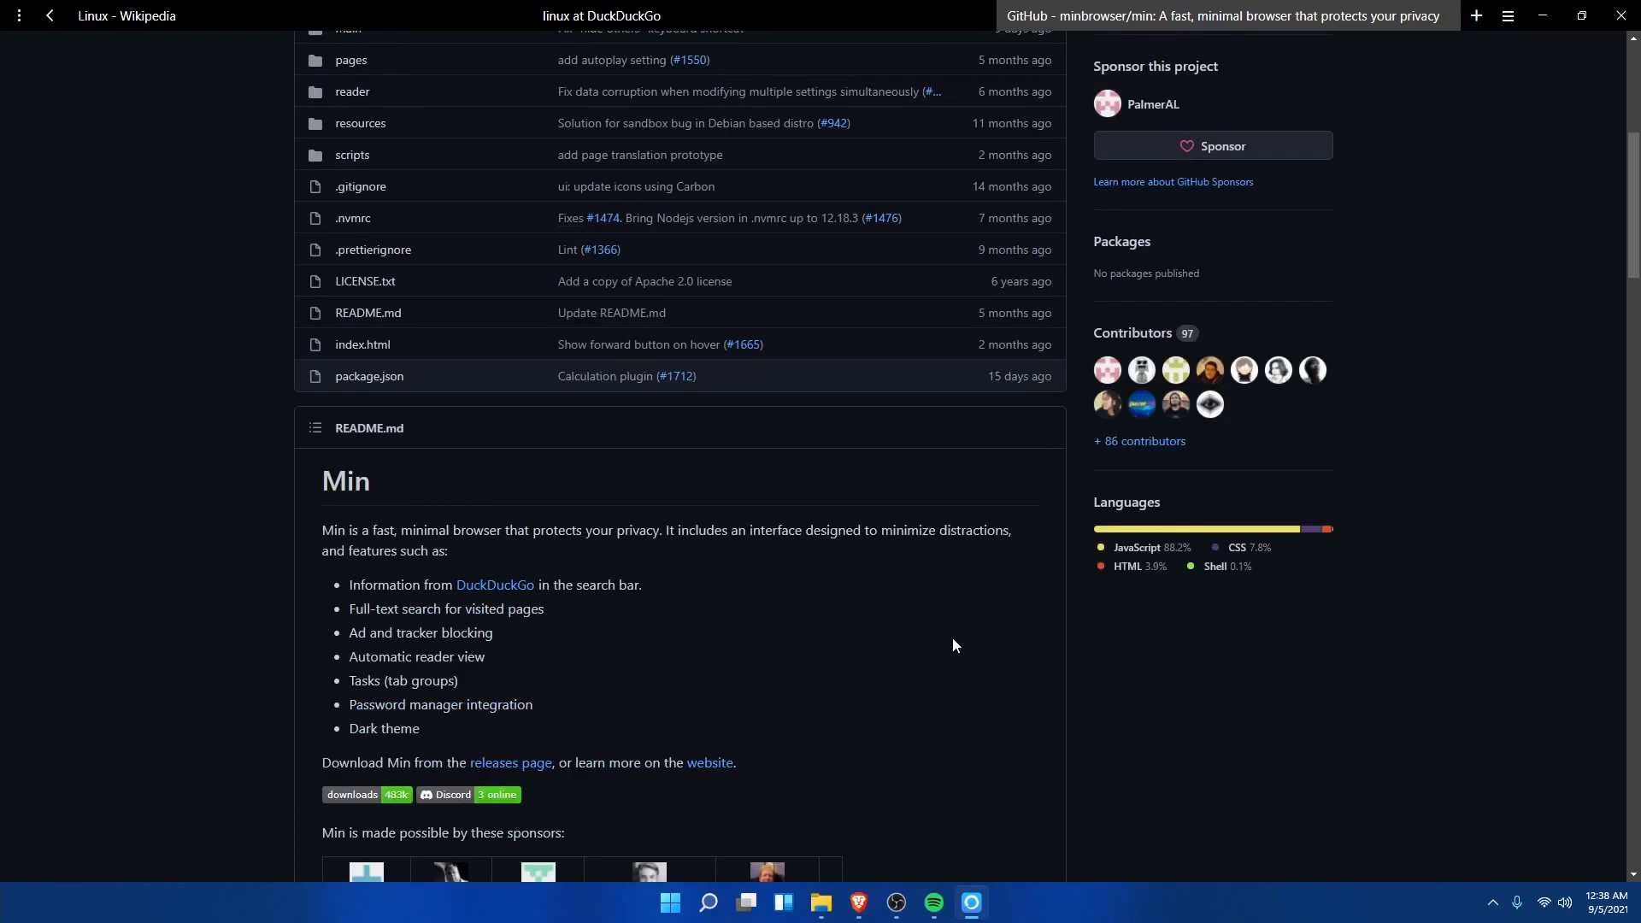
mouse_move(1364, 417)
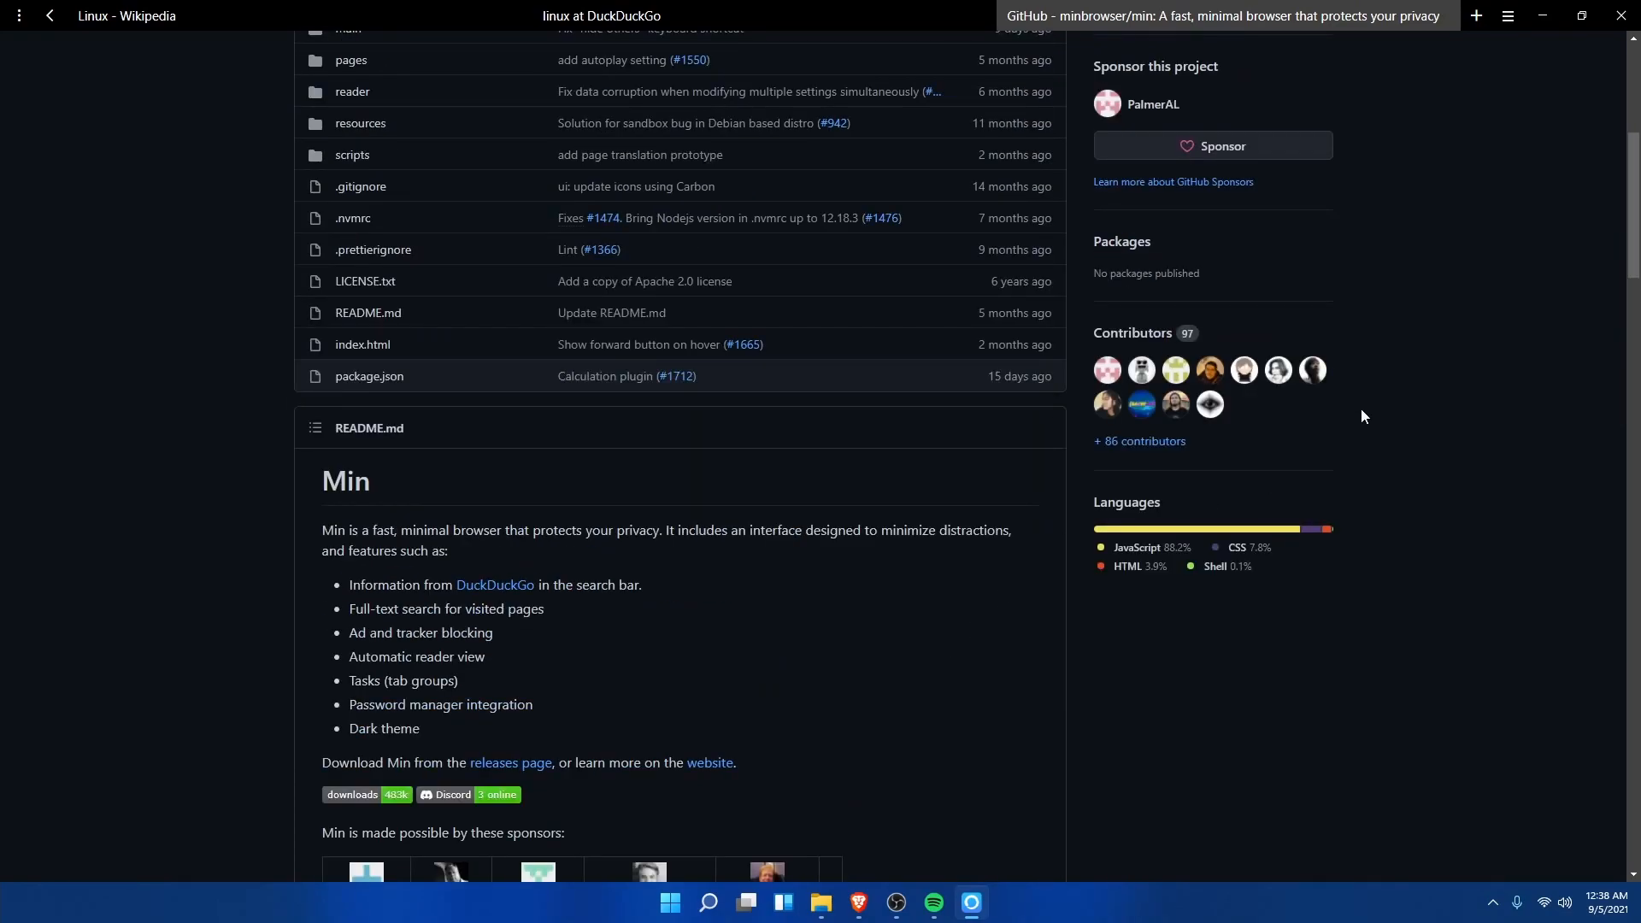
mouse_move(1470, 98)
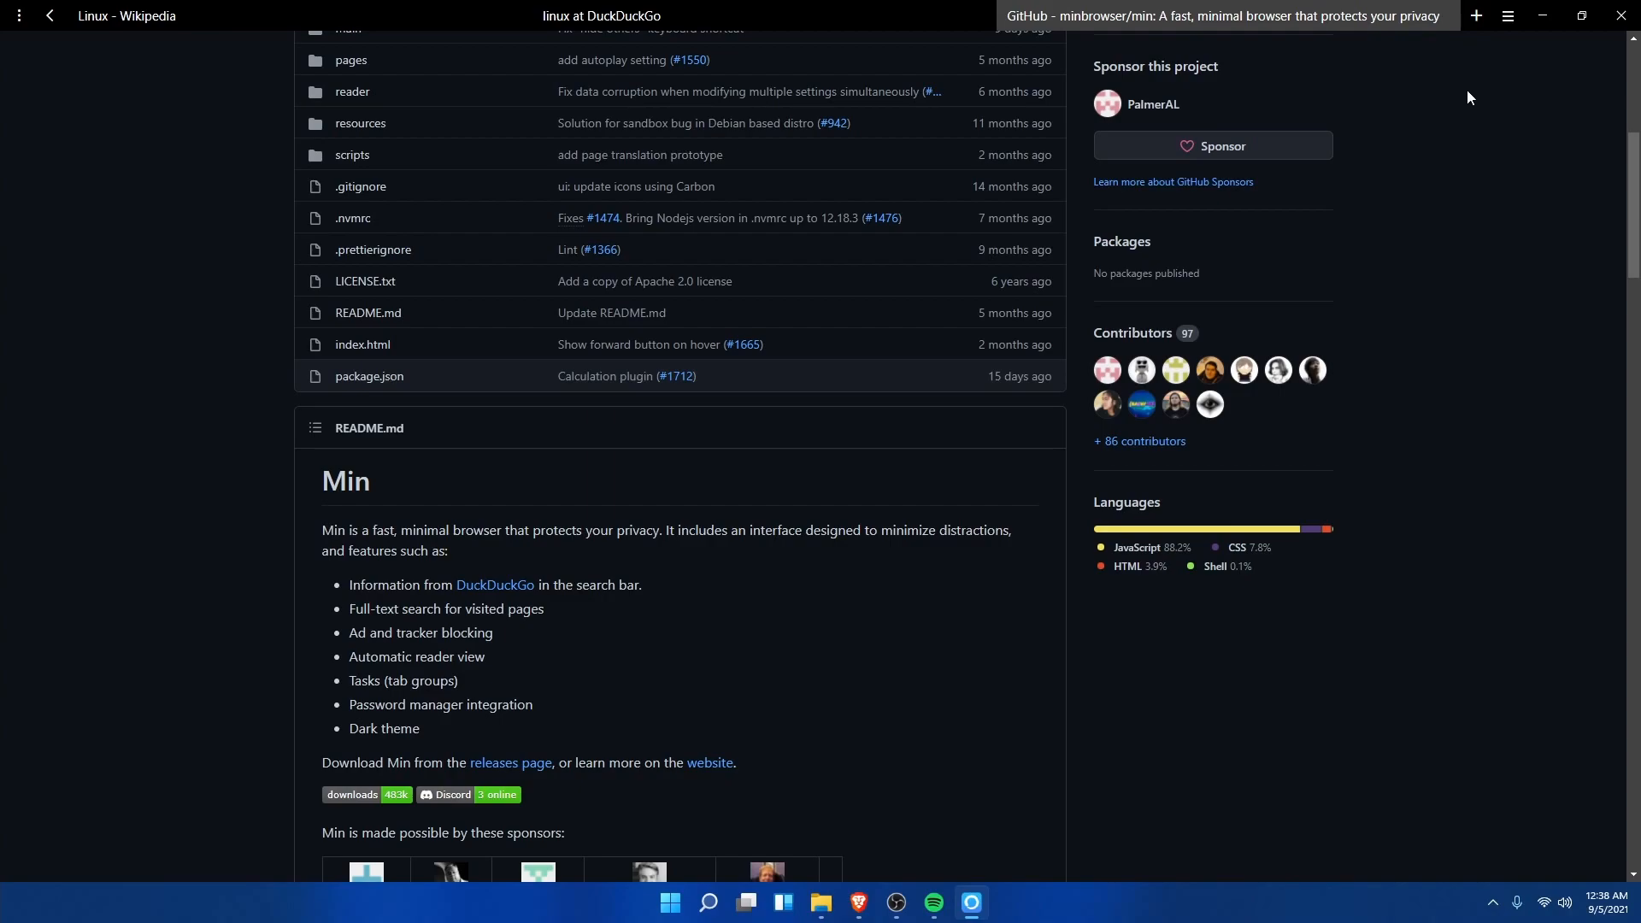
scroll(down, 3)
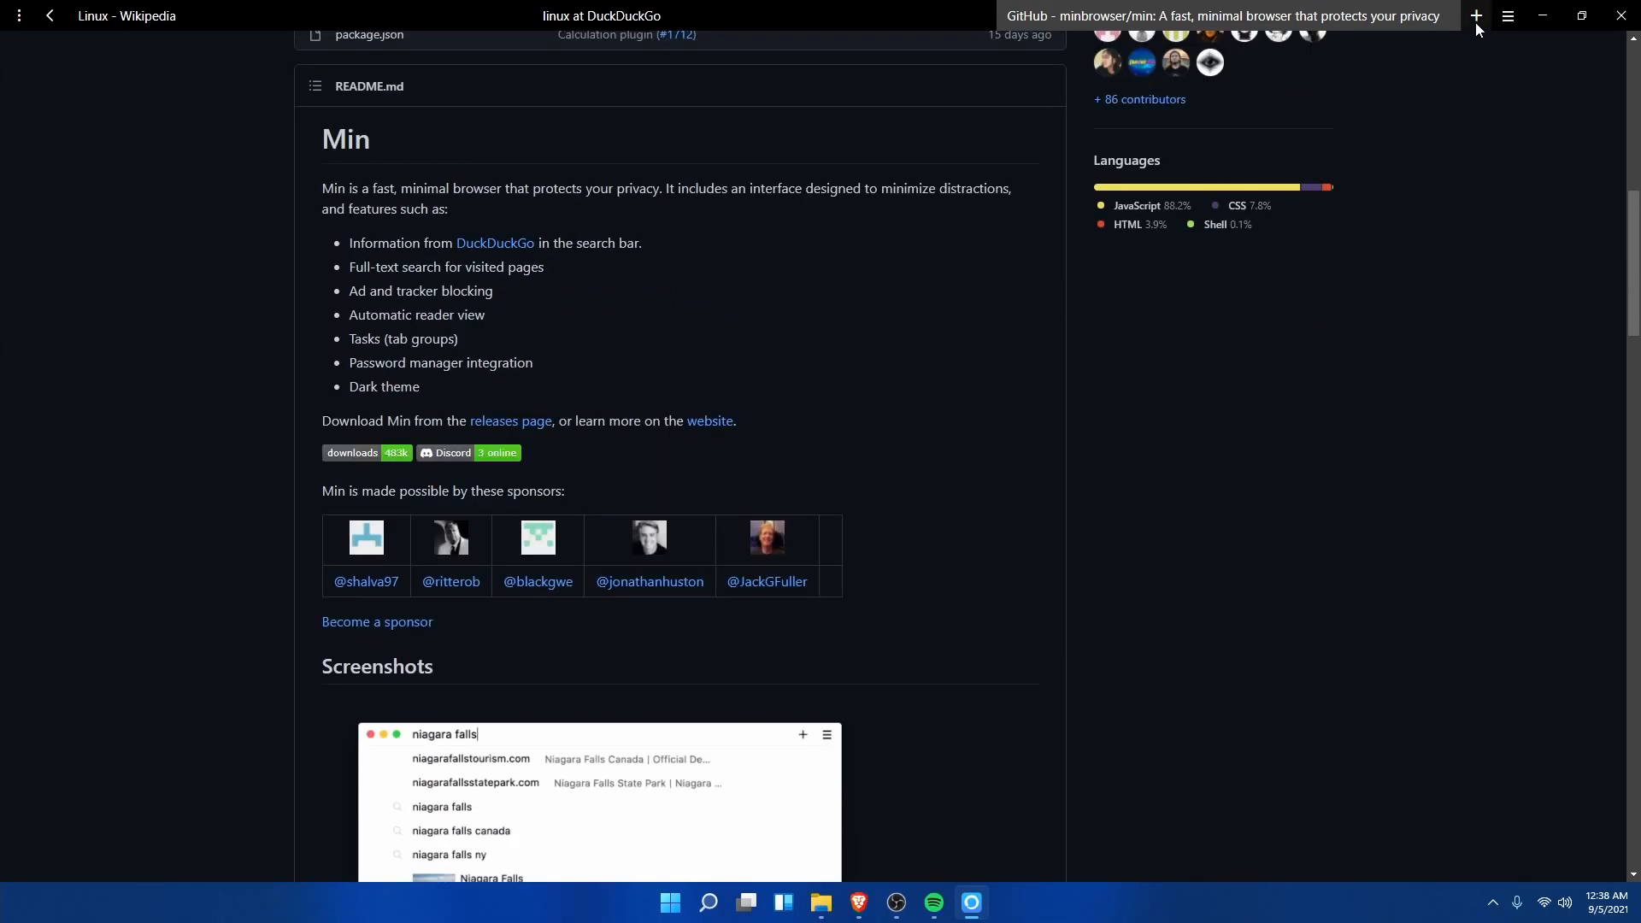
Step: On a new tab expand the full bang shortcut list, then show the tasks overview with three tasks
click(1476, 16)
text(!)
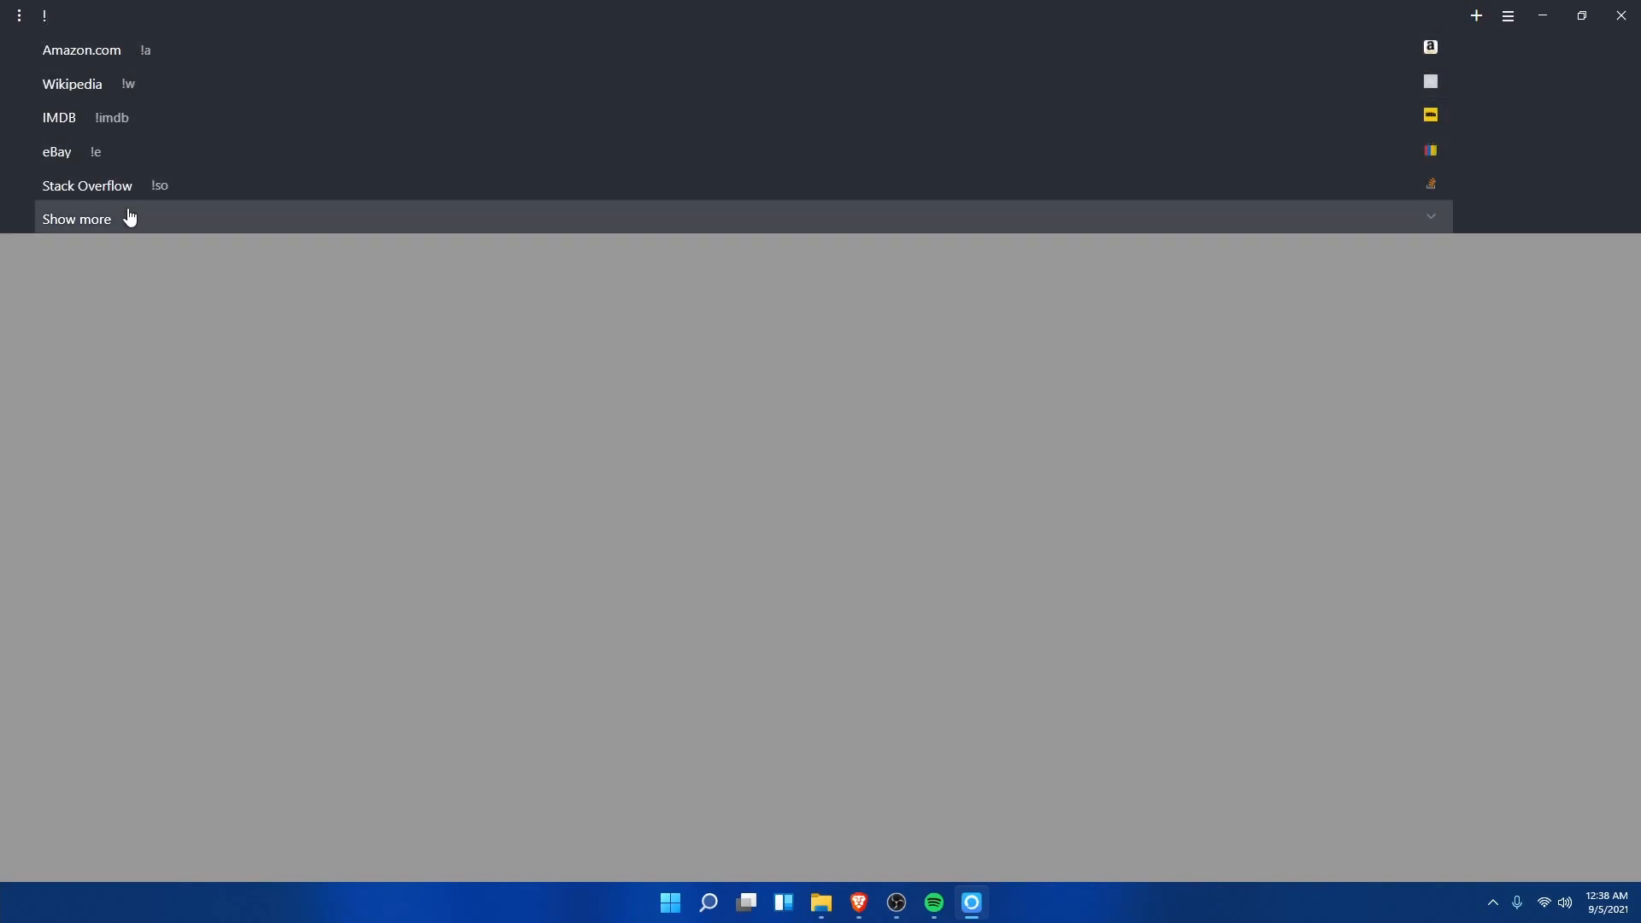
click(77, 218)
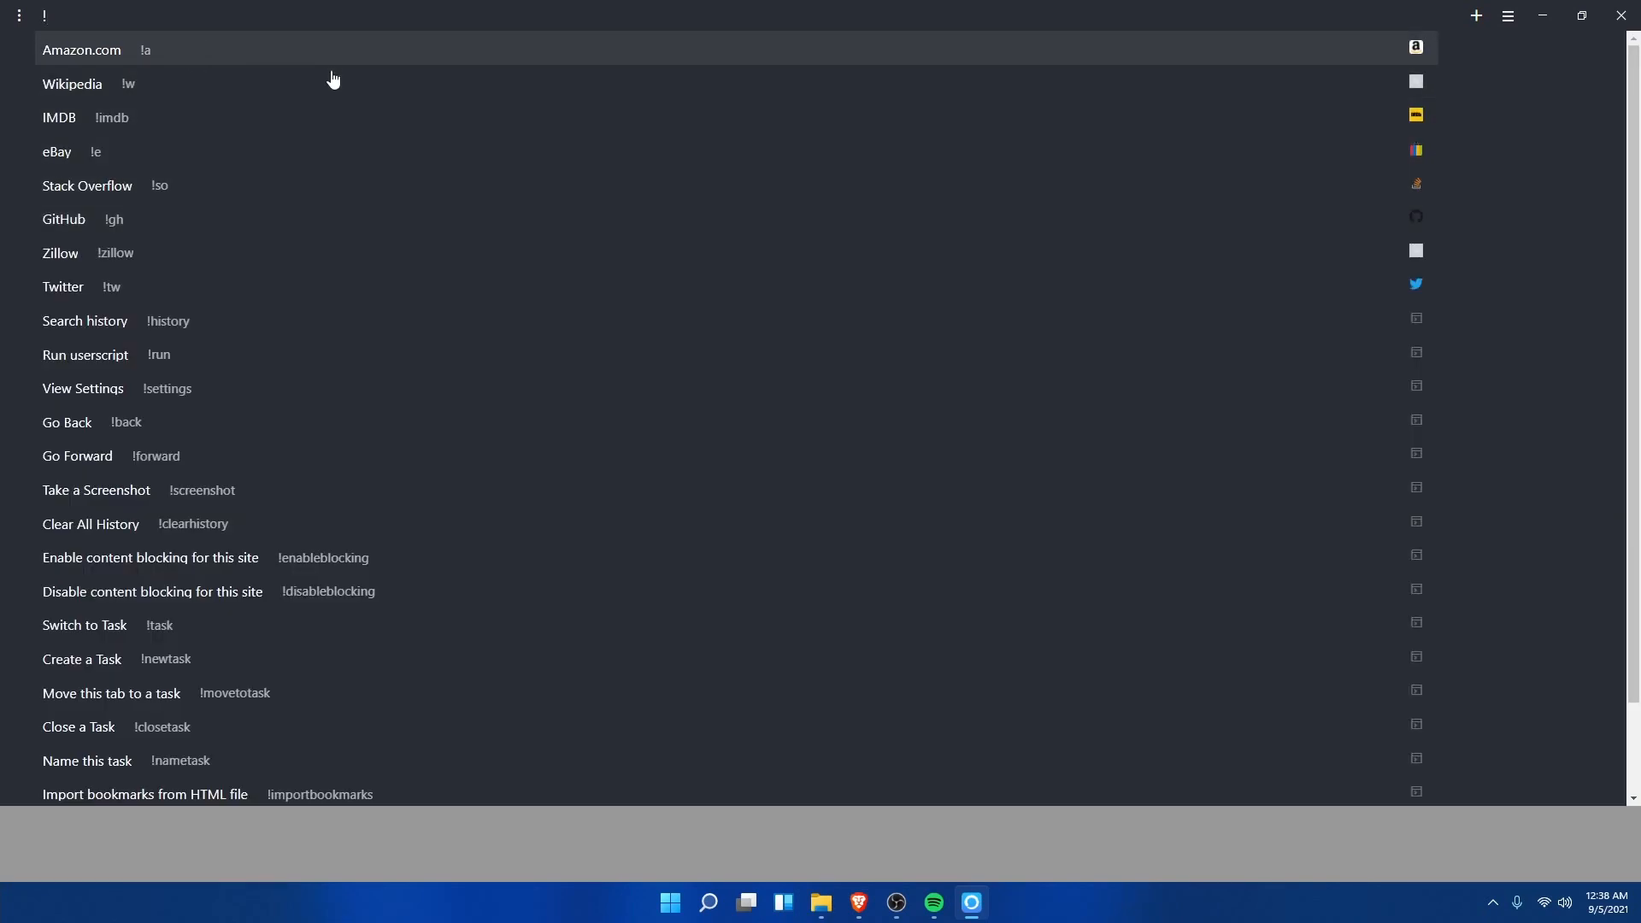
mouse_move(330, 558)
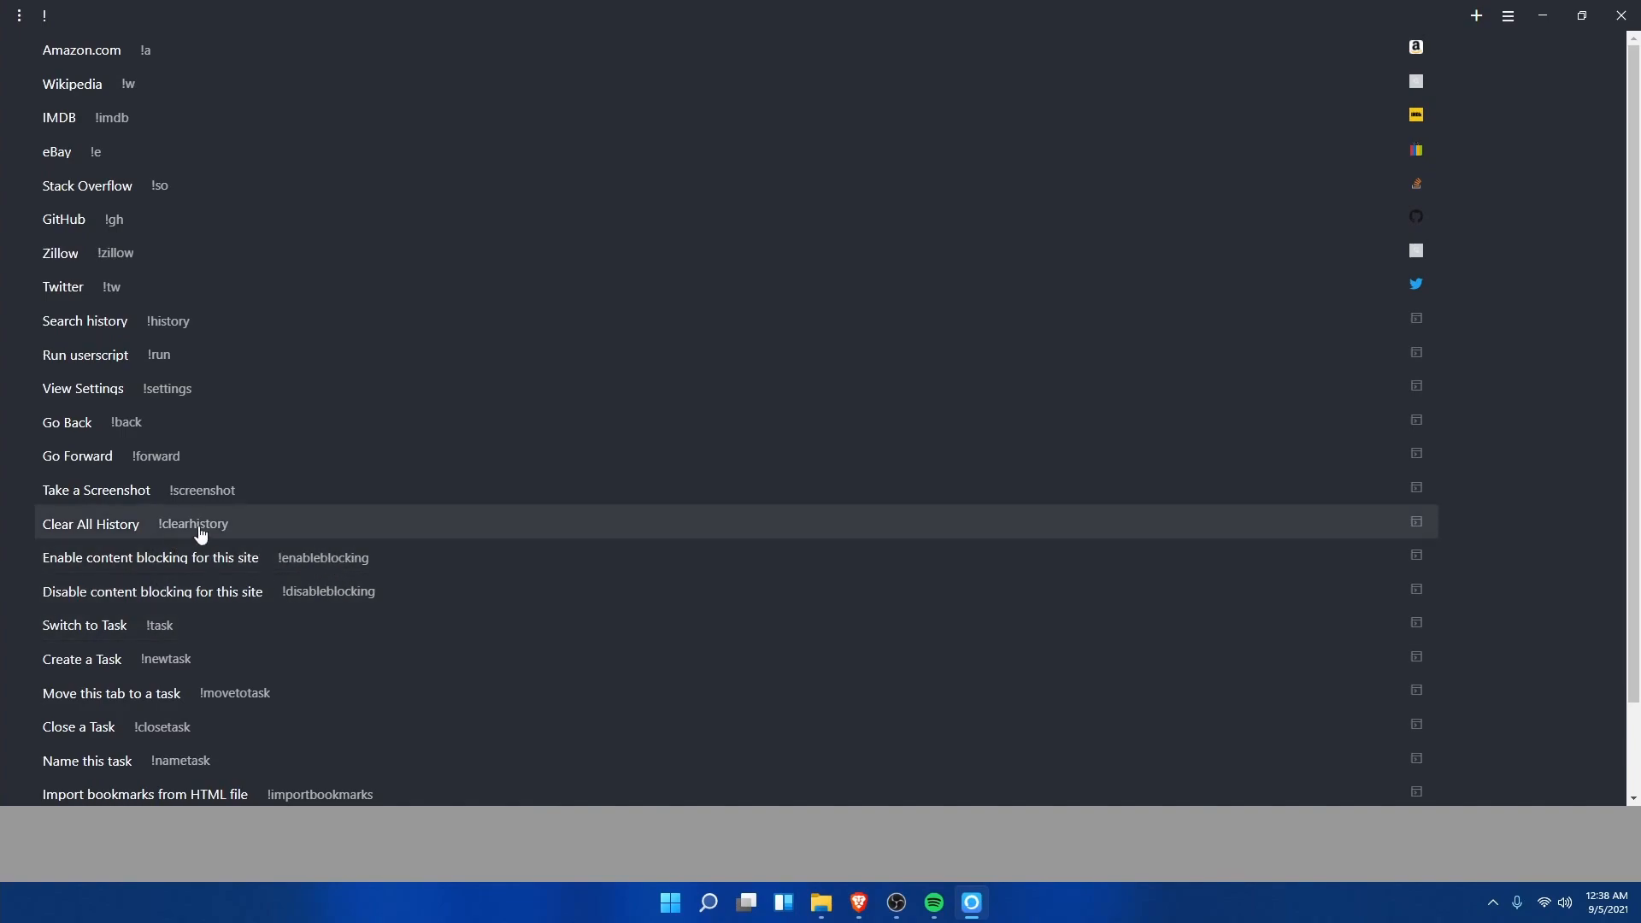
mouse_move(414, 498)
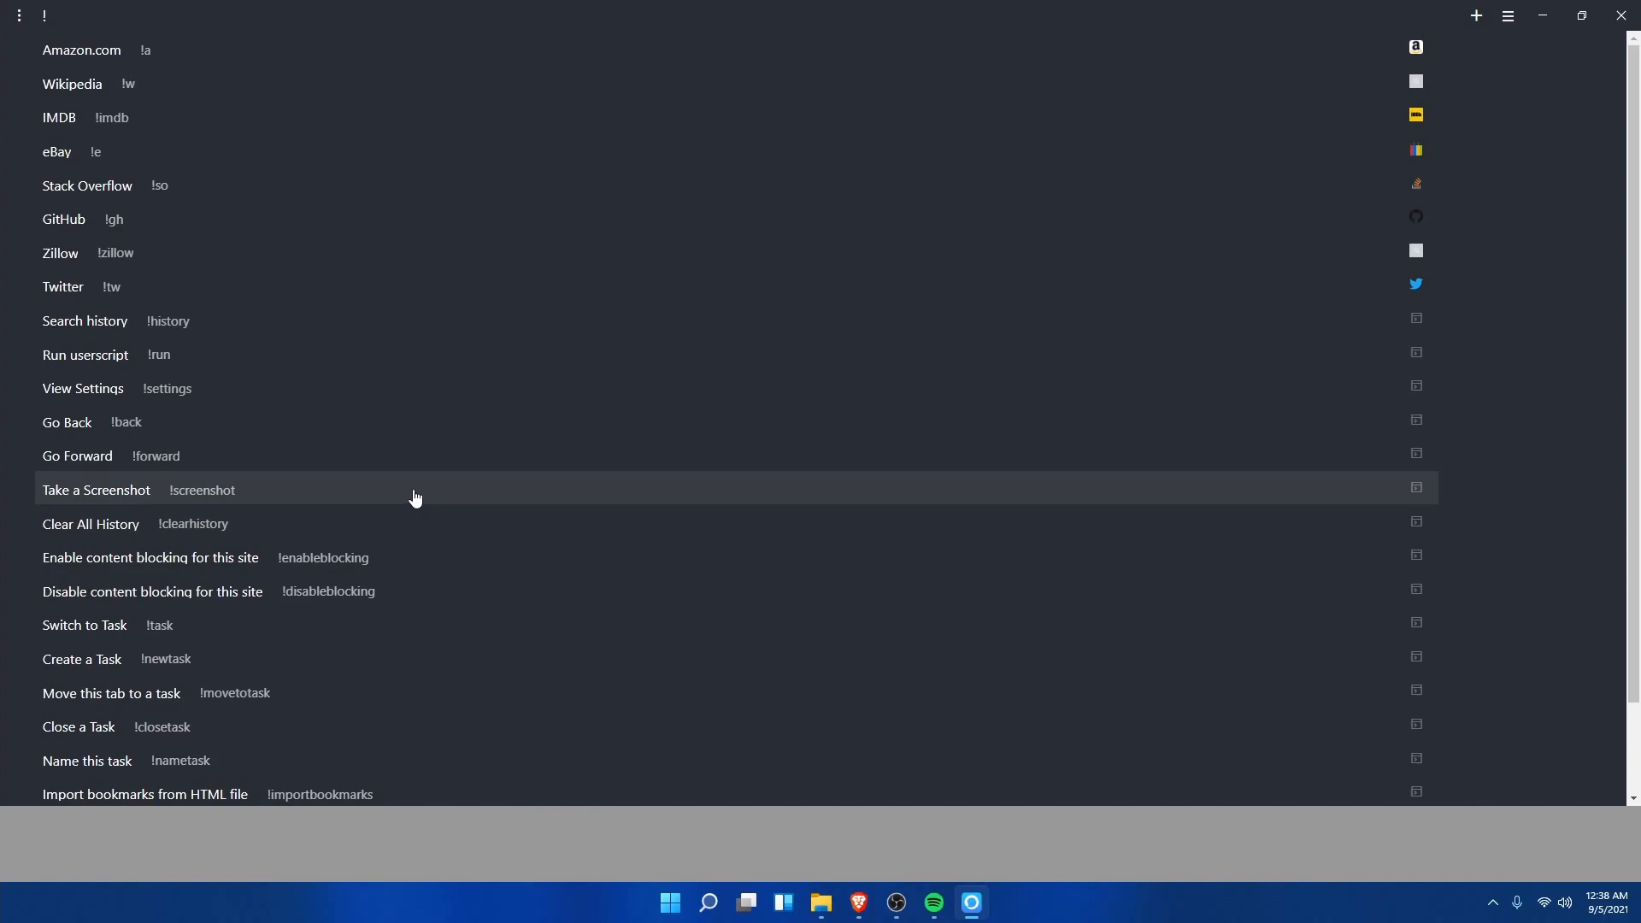
mouse_move(355, 82)
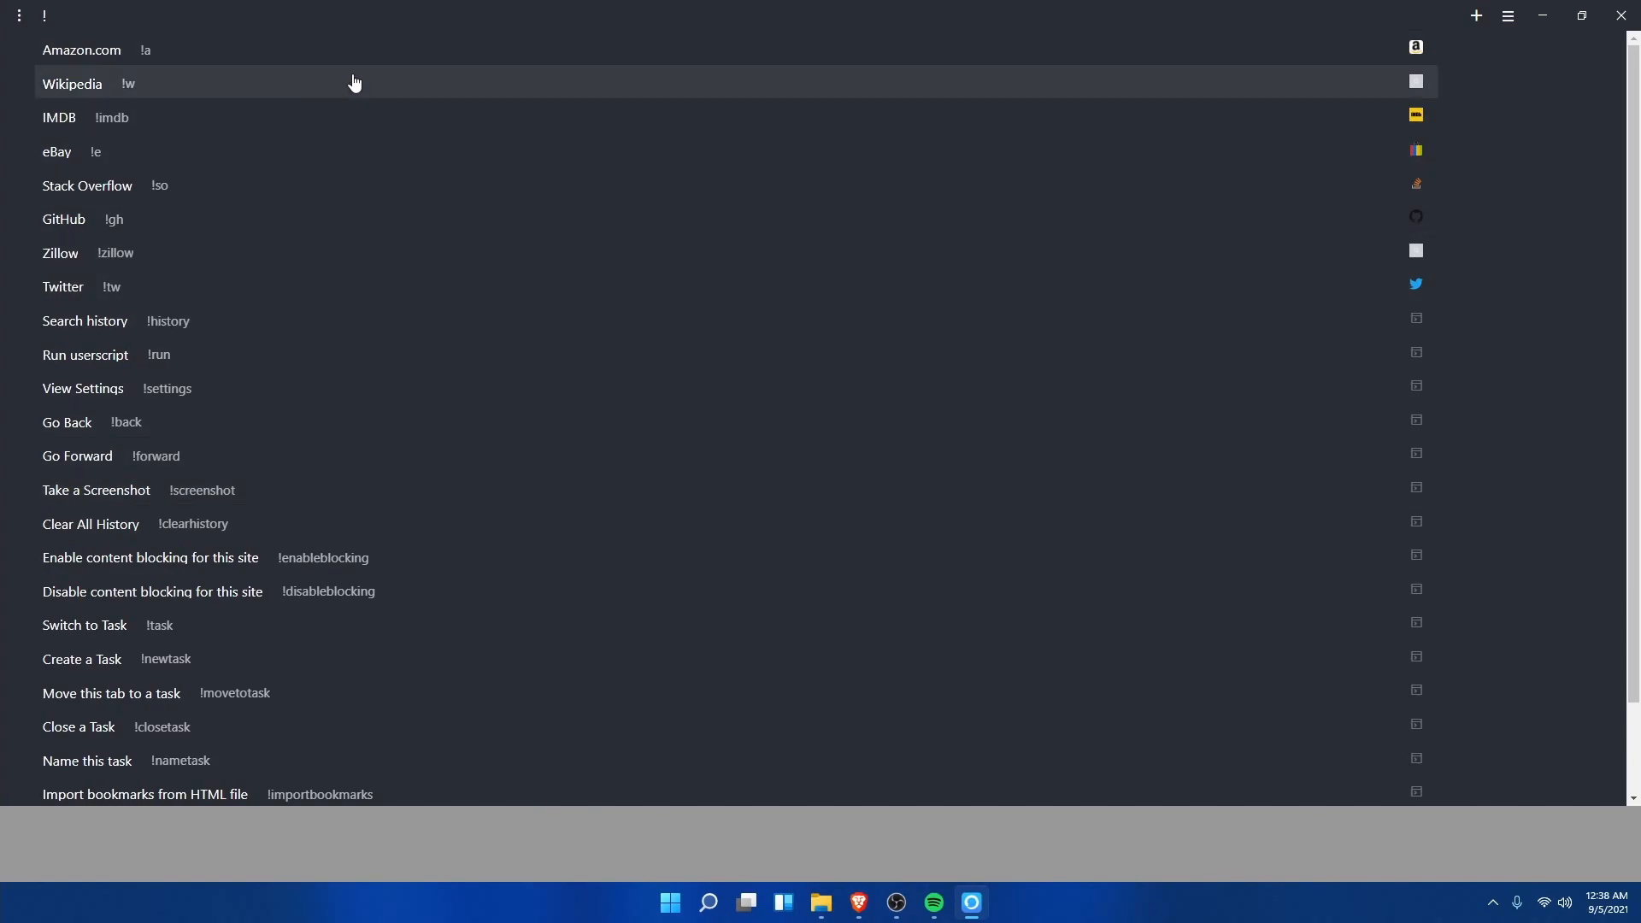
mouse_move(453, 625)
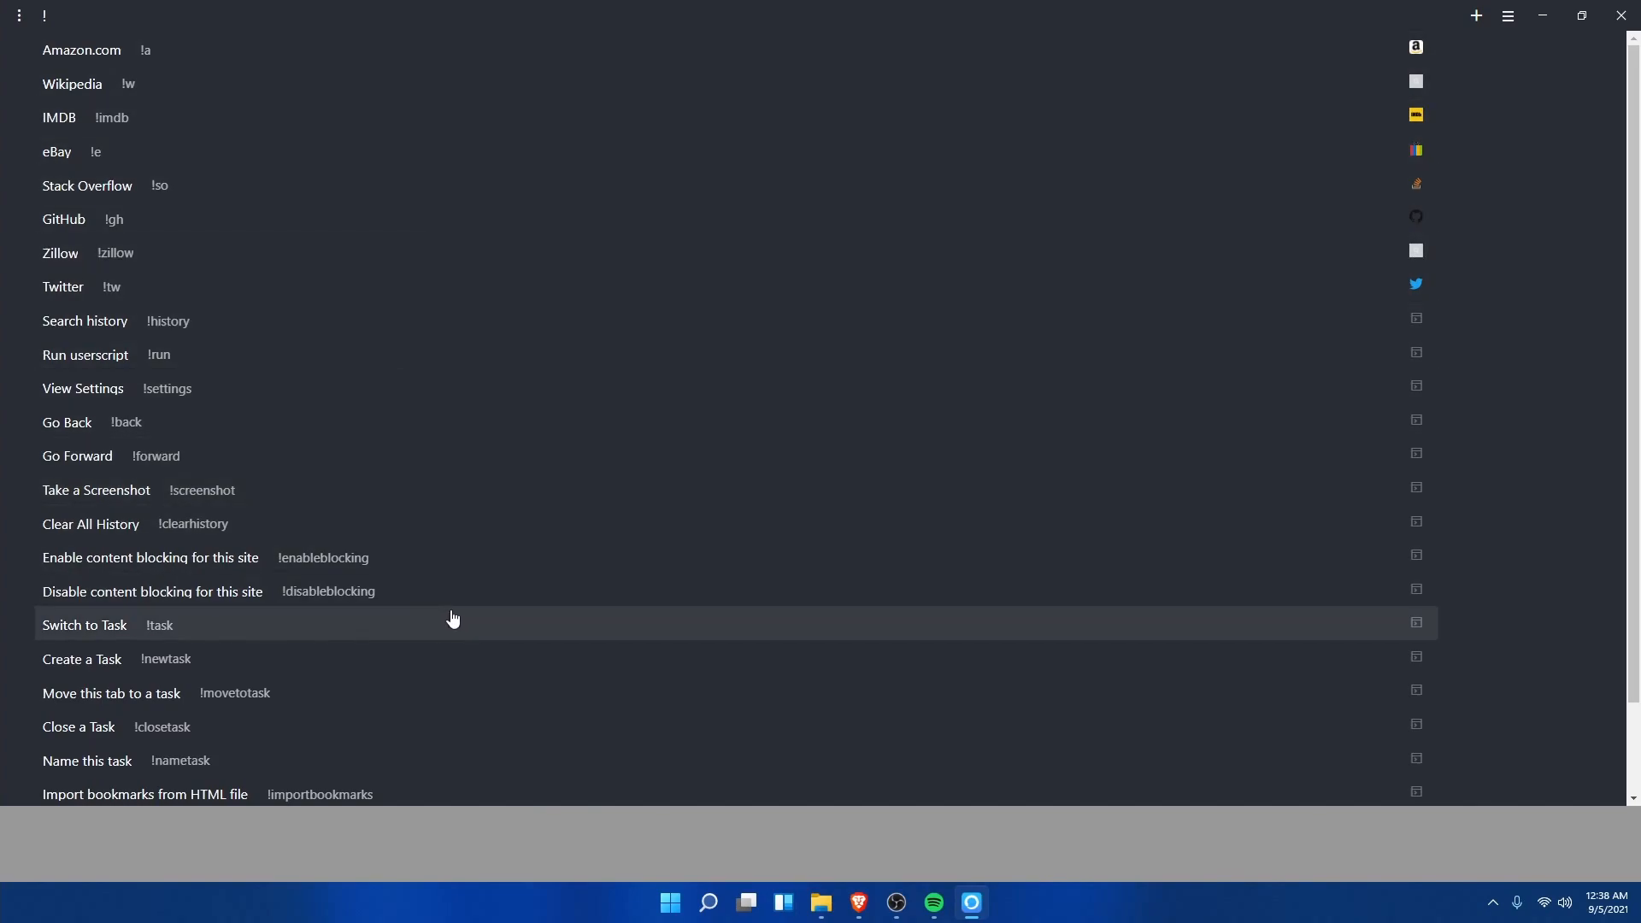
click(1507, 16)
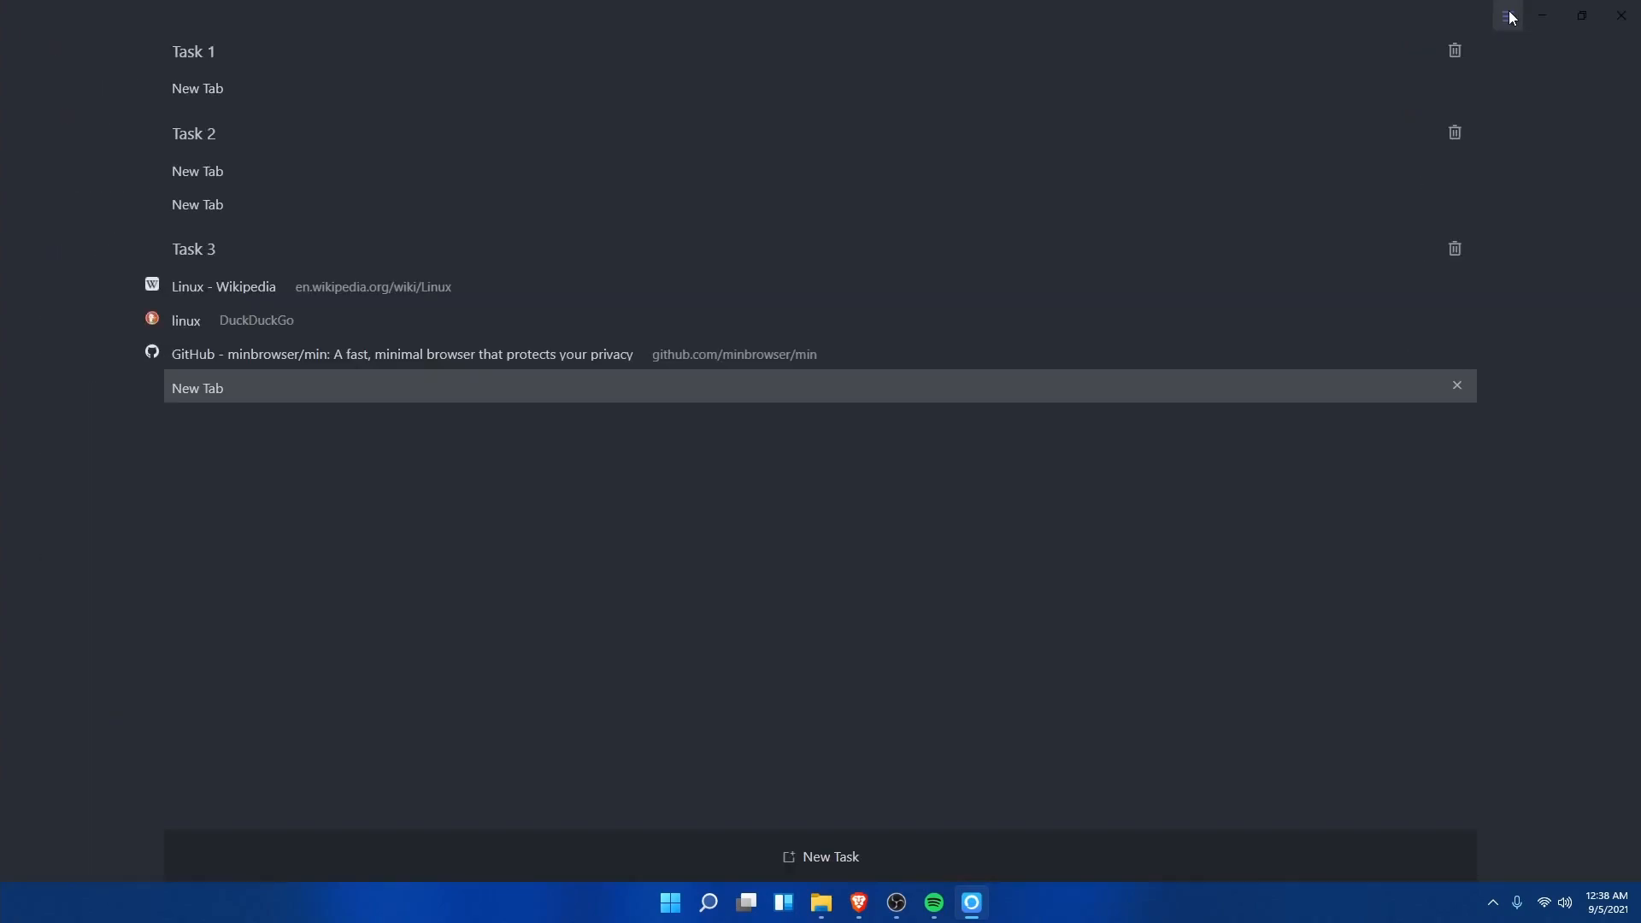